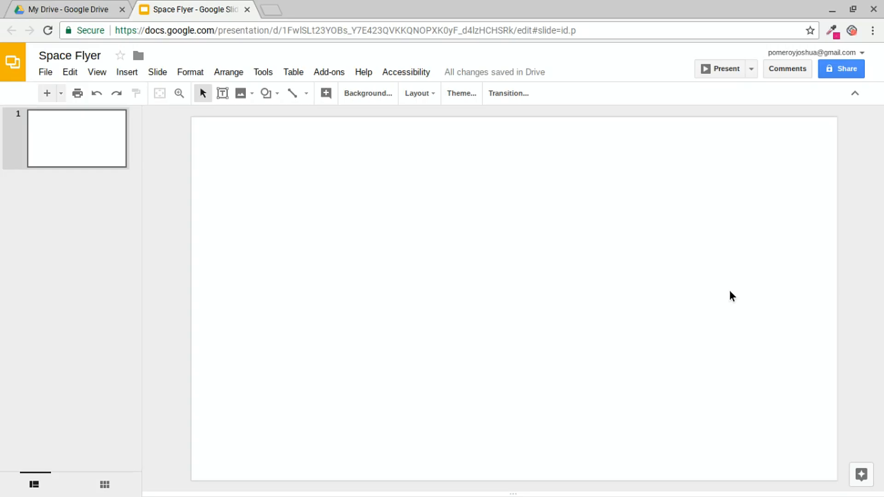
mouse_move(88, 115)
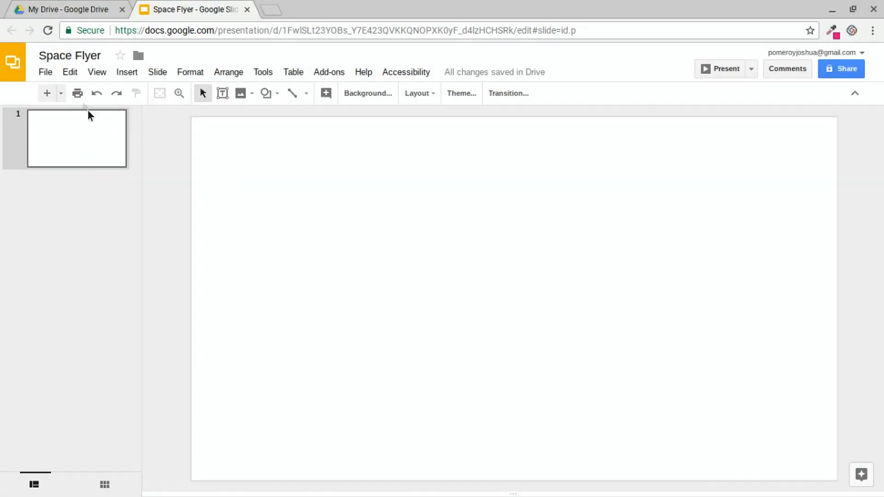
Step: Enter a custom page size of 8.75 × 11.25 inches in Page setup
click(45, 72)
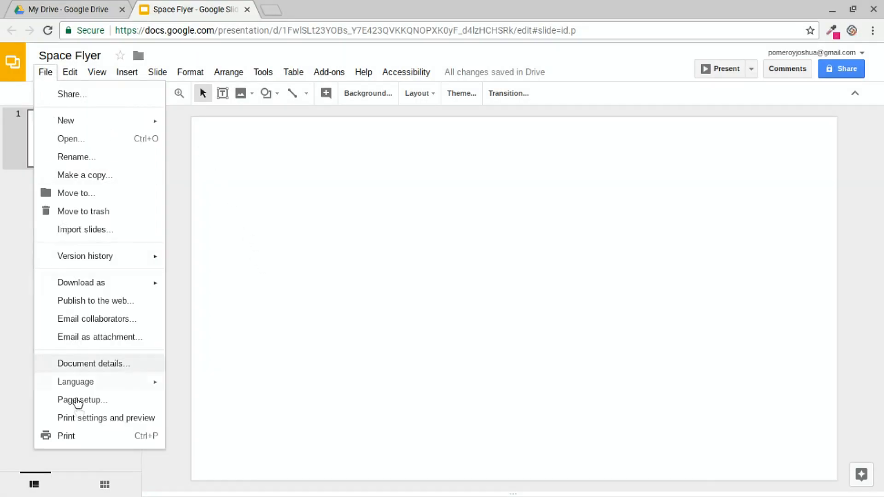
click(82, 400)
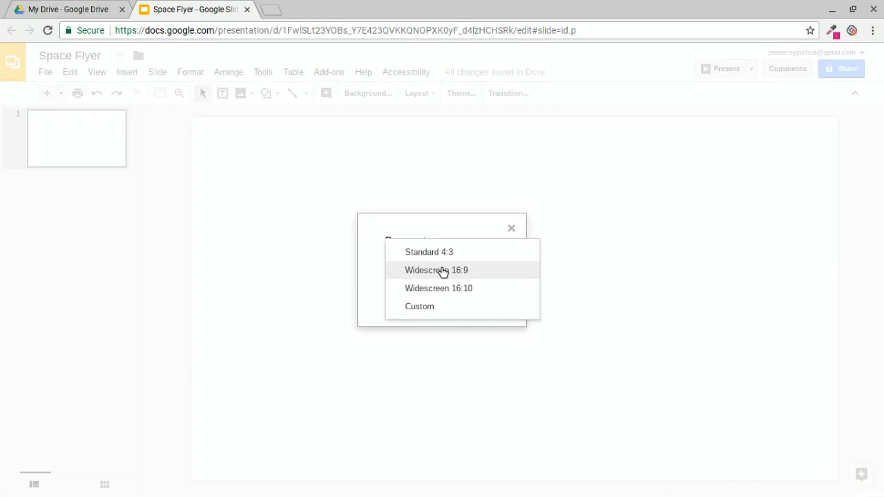
click(419, 307)
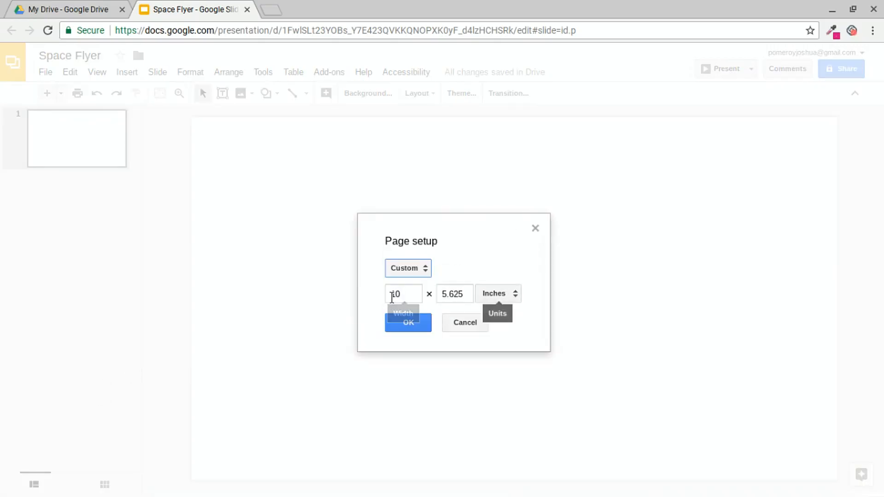
click(403, 294)
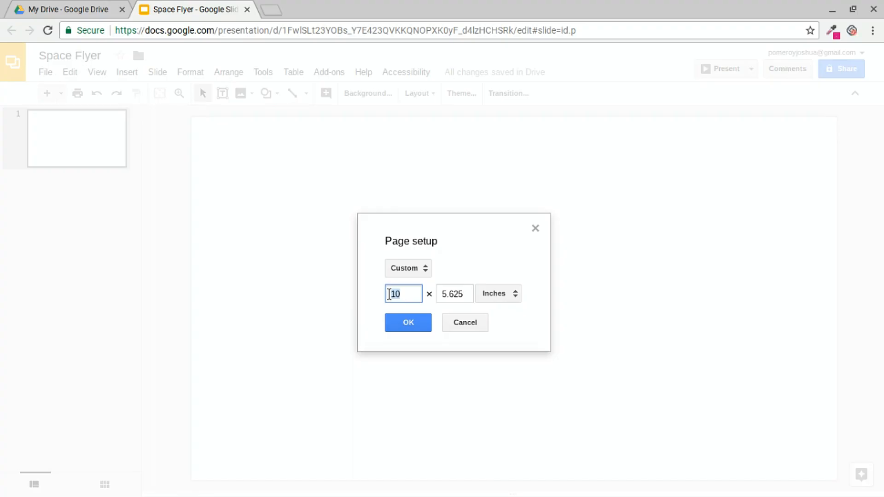
text(8.75)
click(455, 294)
text(11.25)
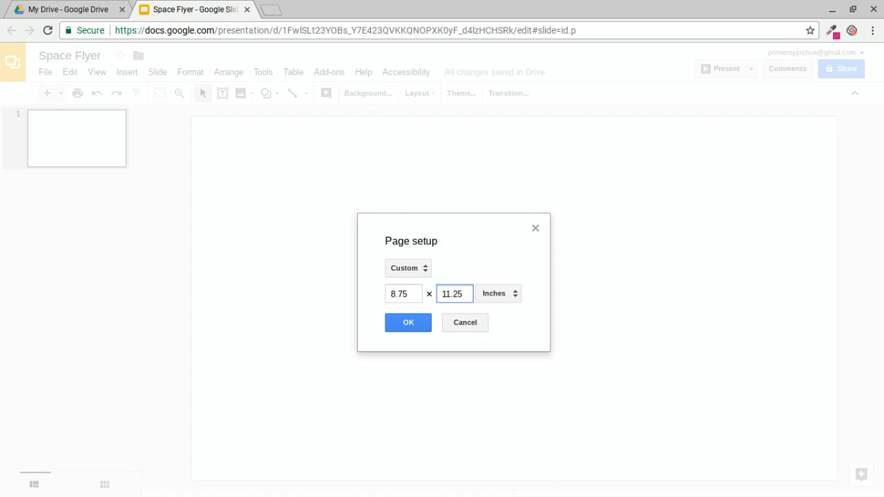
Step: Apply the 8.75 × 11.25 inch portrait size and open the master slide editor
click(408, 322)
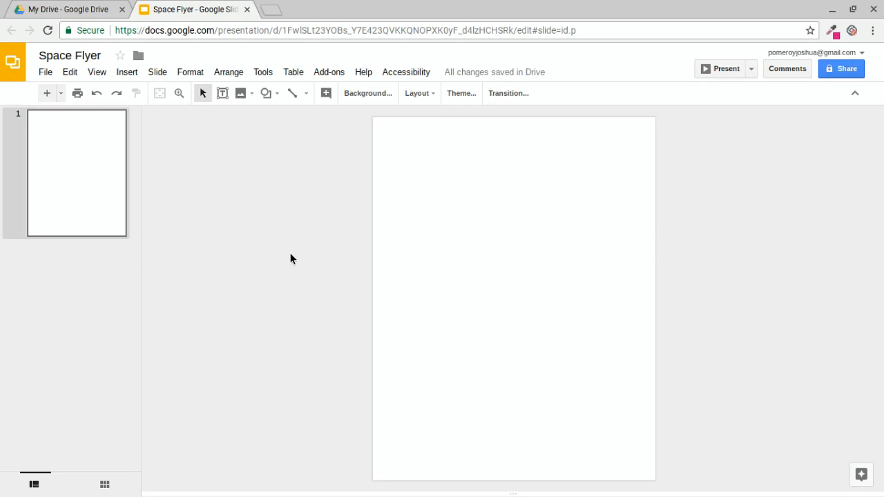
mouse_move(315, 275)
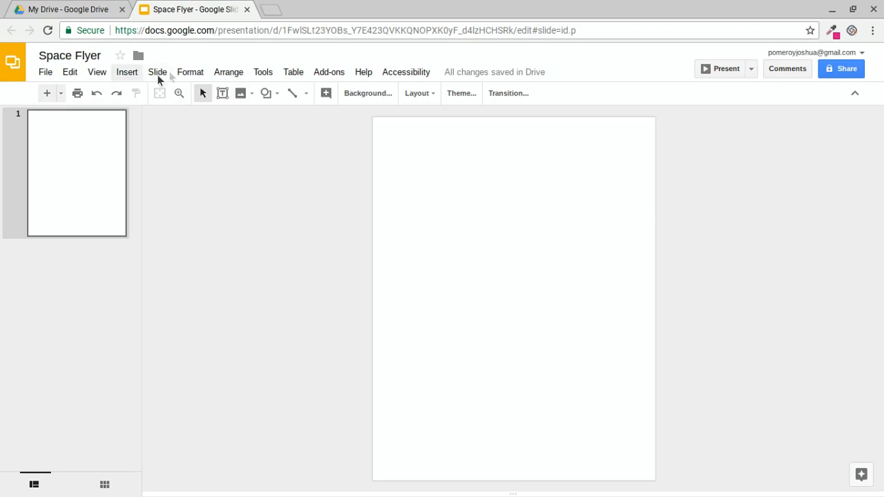
click(158, 72)
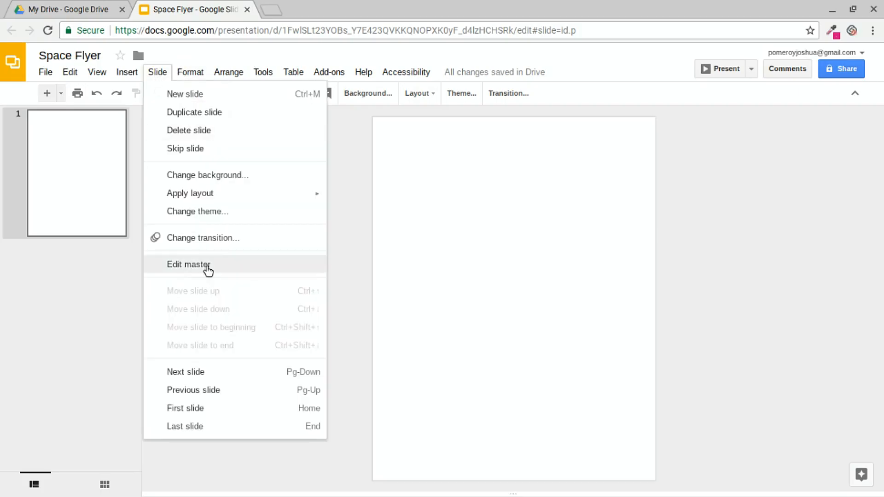
click(189, 265)
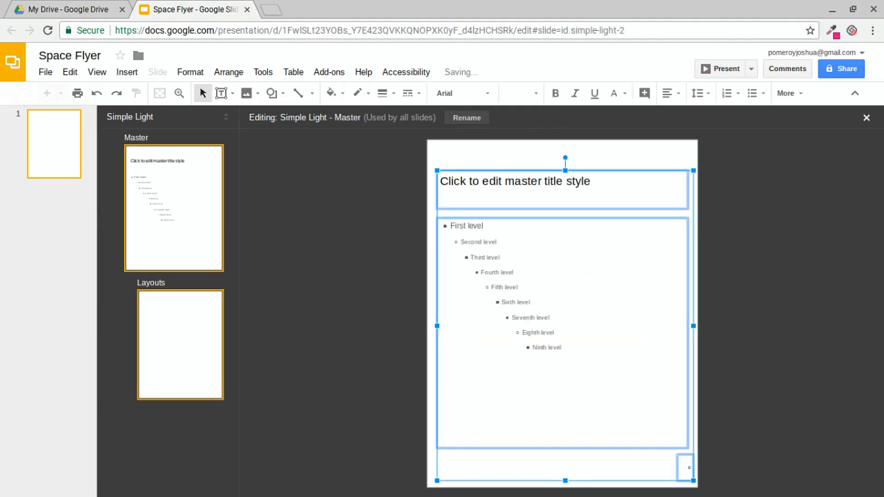
Step: Select the Title slide layout and open its Background settings
click(179, 346)
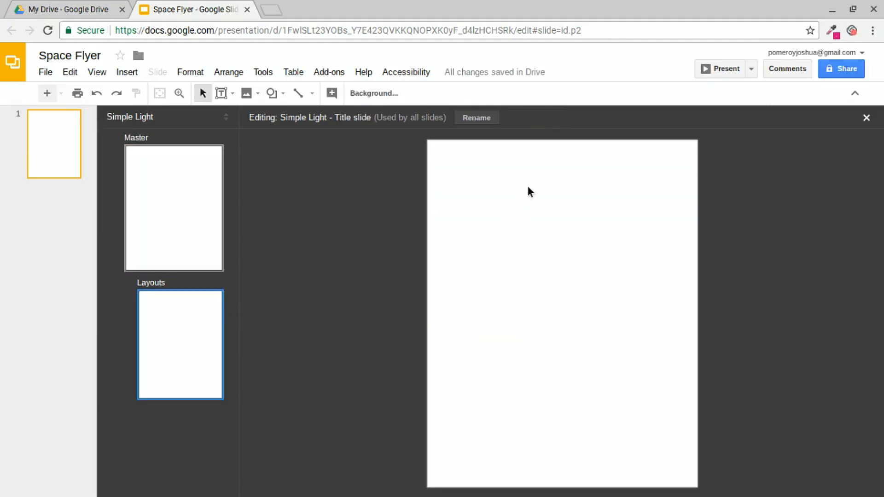
mouse_move(442, 276)
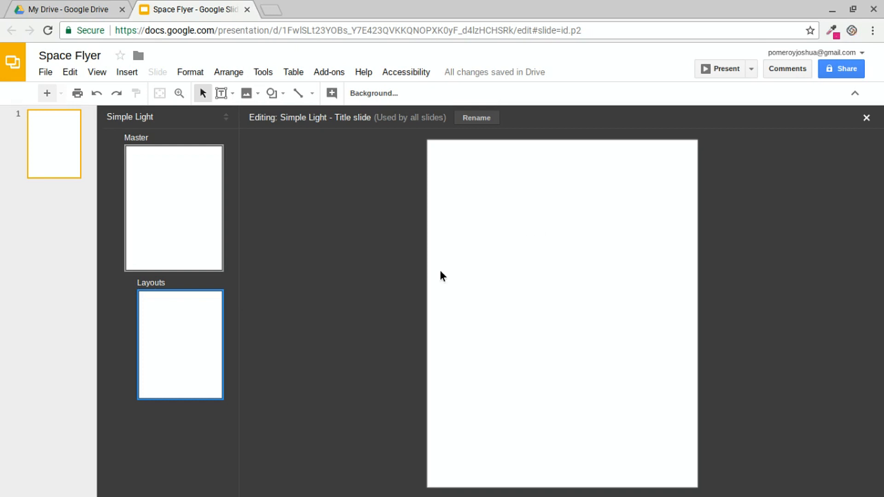
click(374, 93)
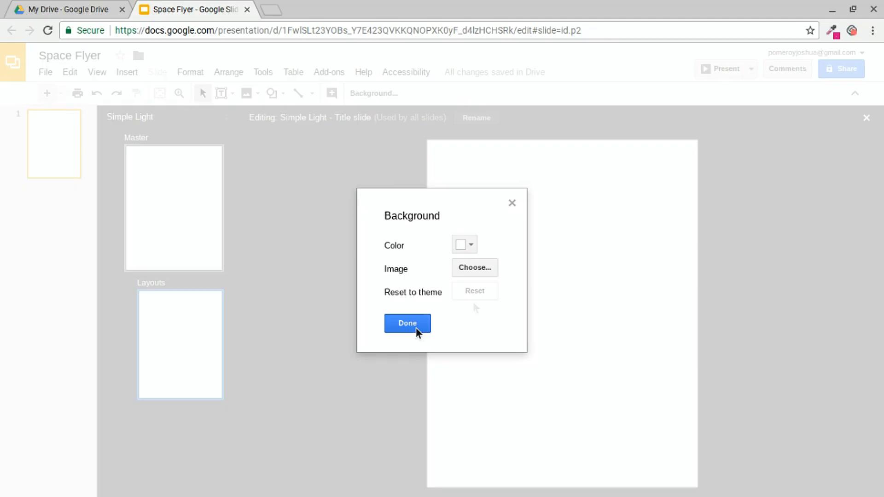
mouse_move(483, 276)
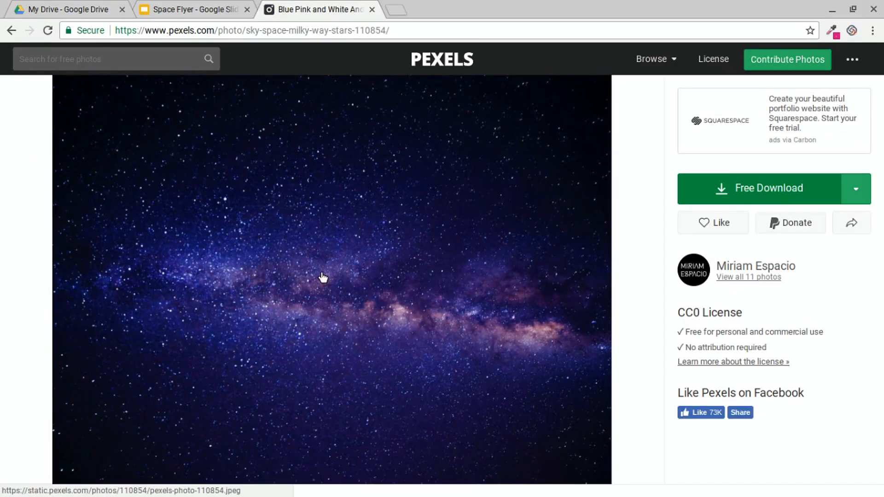
Step: Set the title layout background to the Pexels Milky Way photo by URL
click(190, 9)
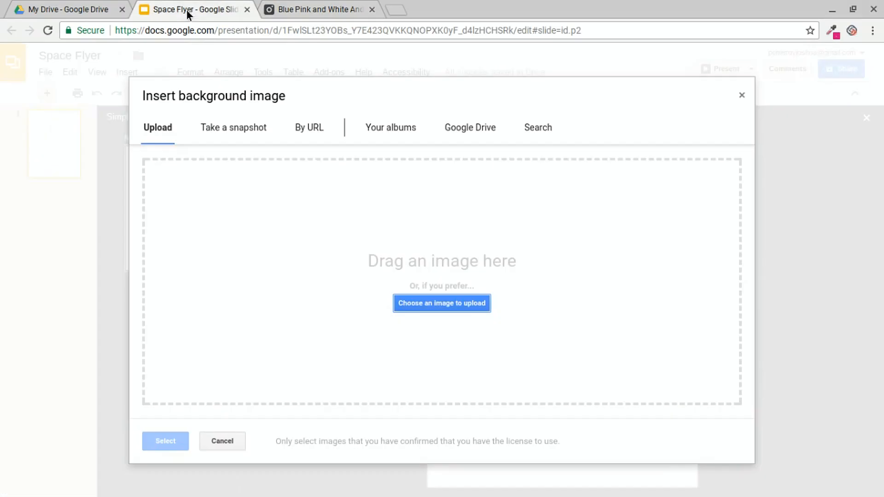
click(308, 127)
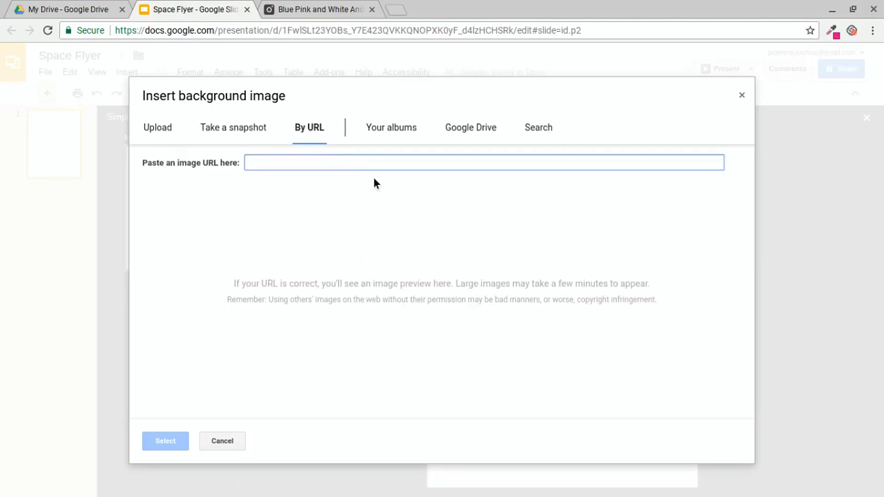
text(https://static.pexels.com/photos/110854/pexels-photo-110854.jpeg)
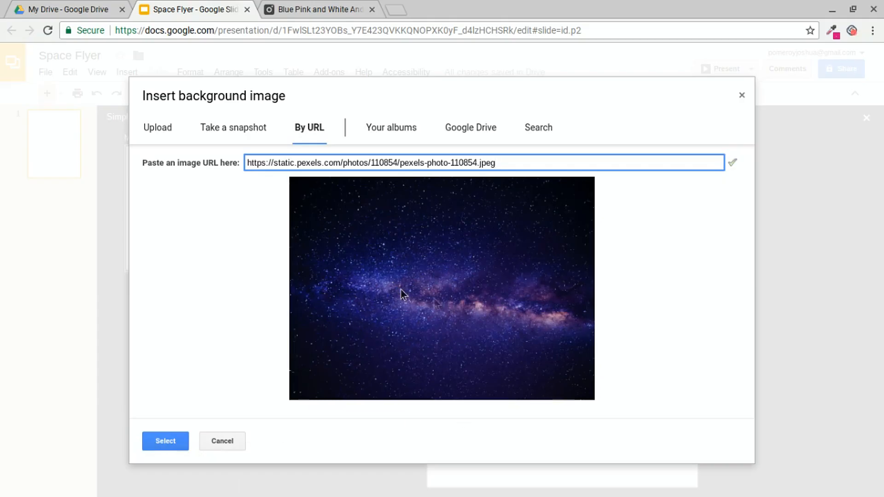
mouse_move(288, 294)
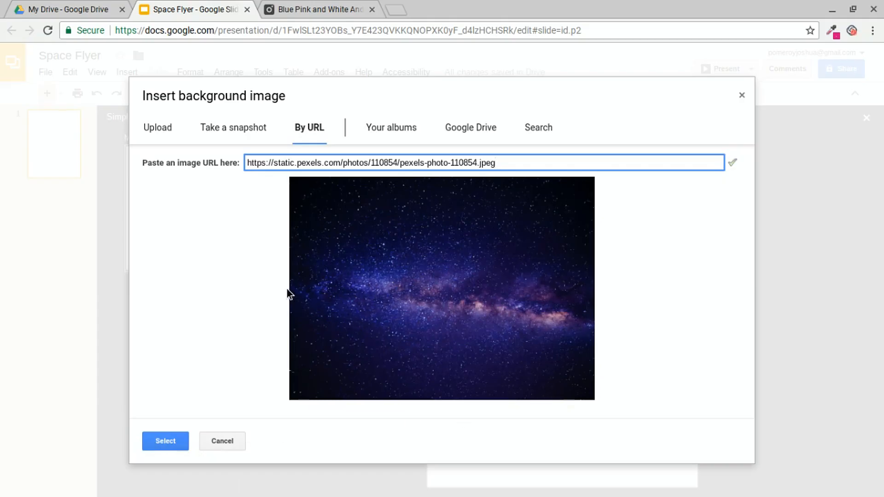
mouse_move(444, 353)
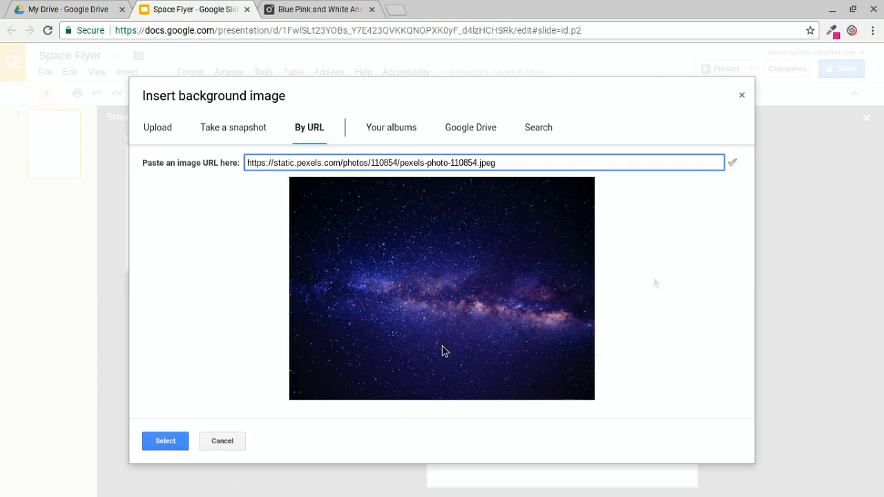
mouse_move(230, 391)
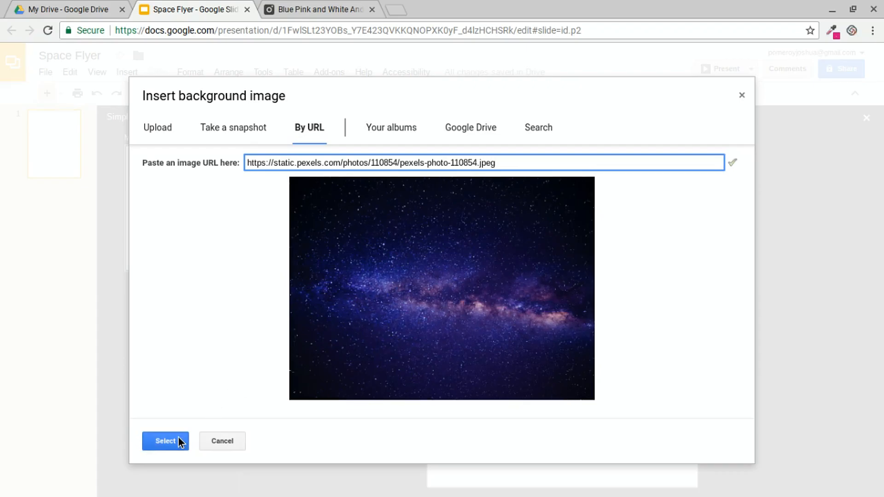
click(165, 441)
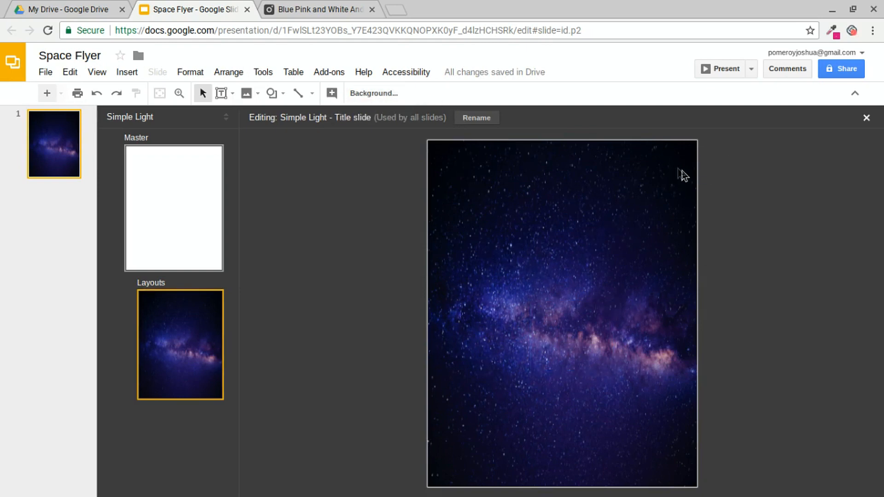
mouse_move(541, 262)
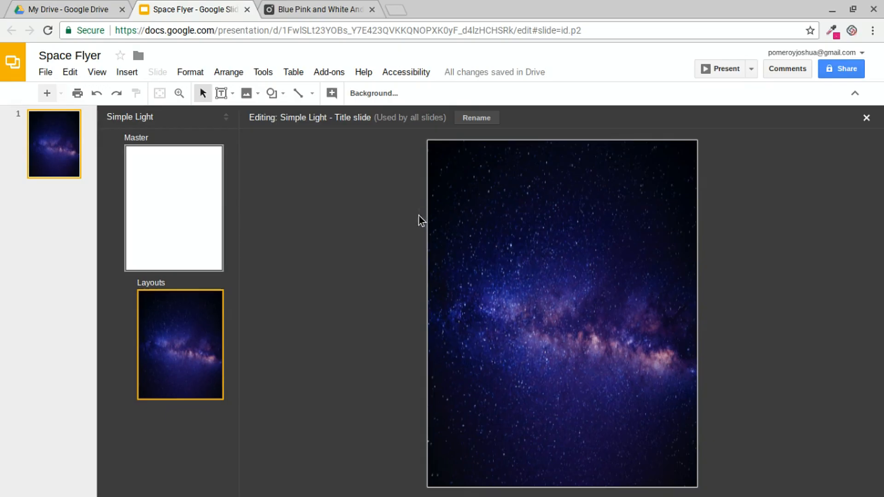
mouse_move(366, 95)
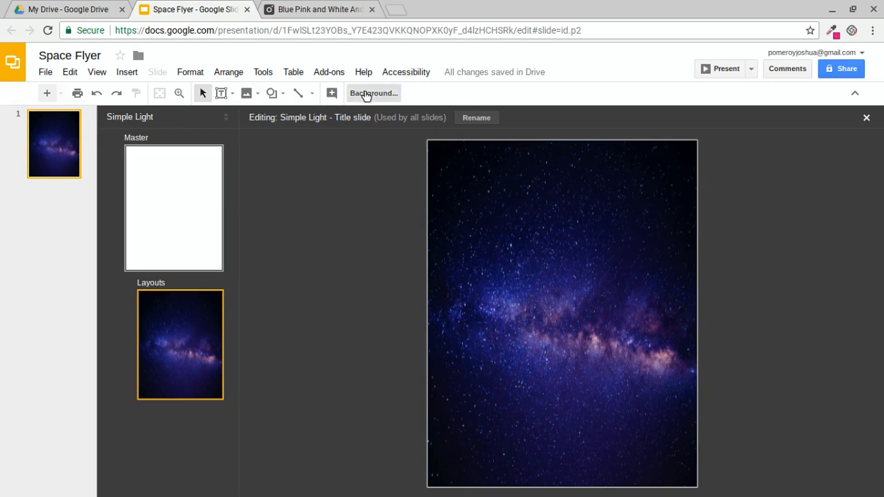
Step: Reset the title layout background to the theme's plain white
click(373, 93)
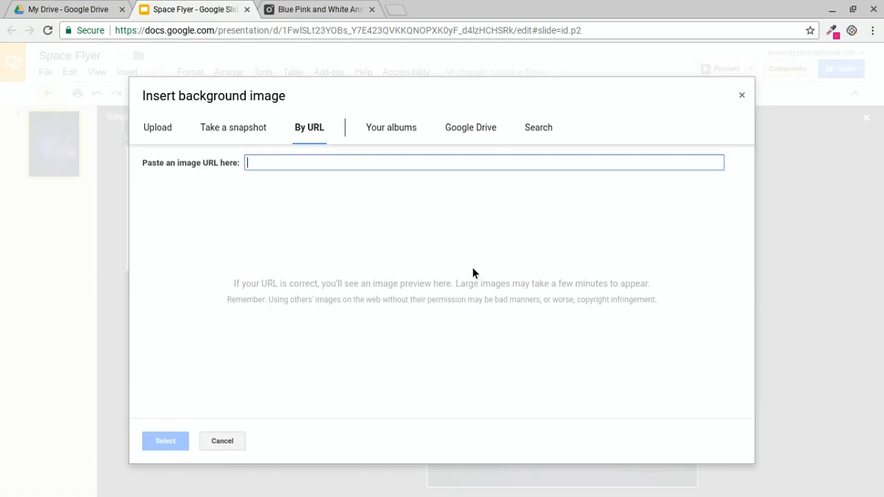
click(222, 441)
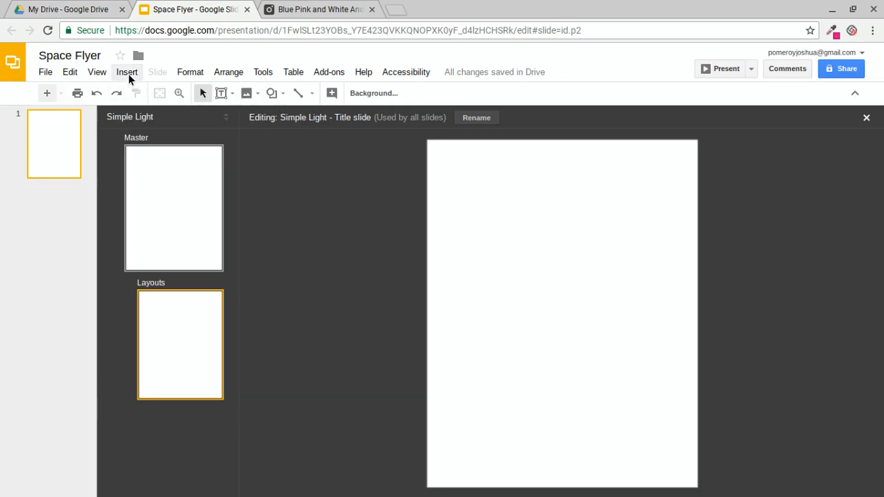
mouse_move(247, 93)
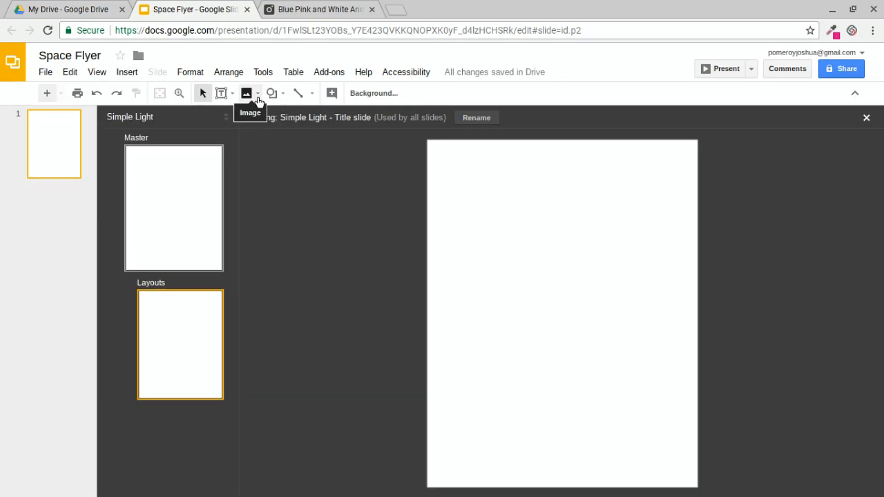
Step: Insert the Pexels Milky Way photo onto the title layout by URL
click(258, 93)
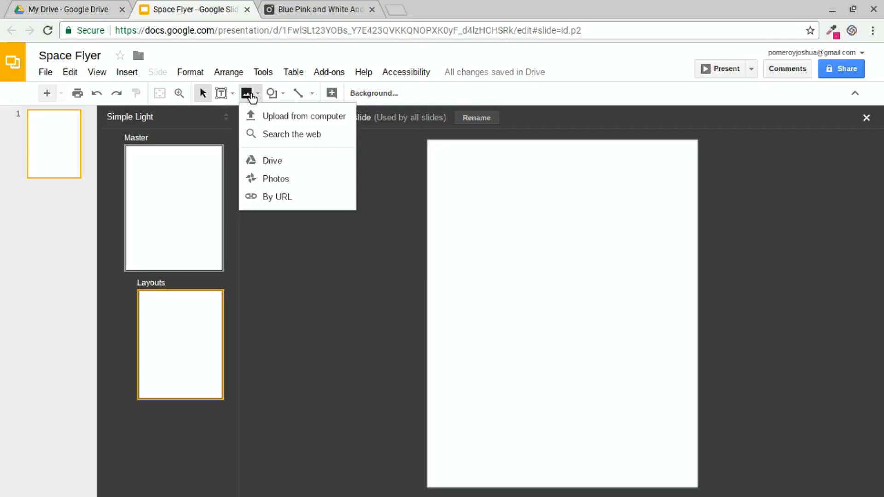
mouse_move(310, 196)
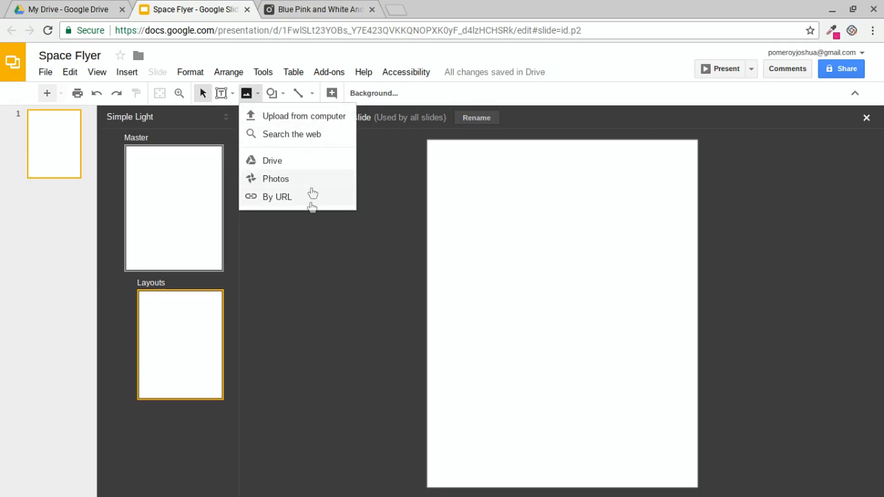
click(276, 197)
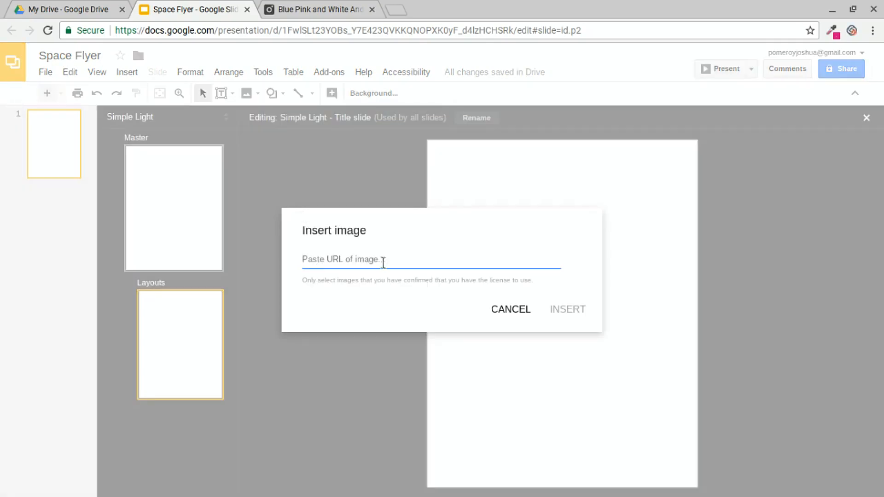
text(https://static.pexels.com/photos/110854/pexels-photo-110854.jpeg)
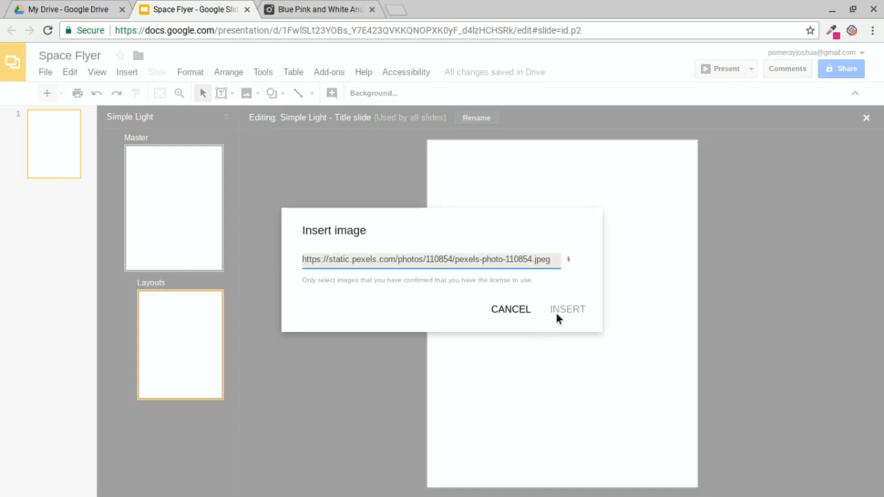
click(567, 309)
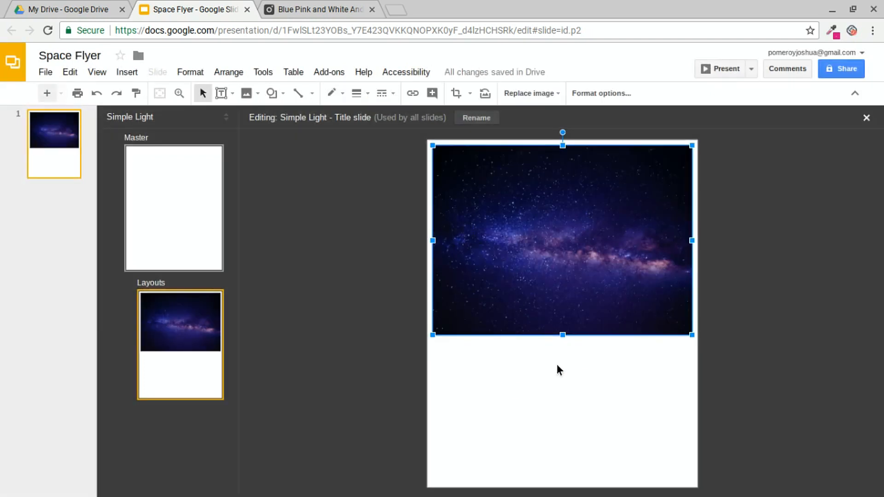
Step: Enlarge and crop the galaxy photo to fill the portrait page
drag(695, 337, 630, 324)
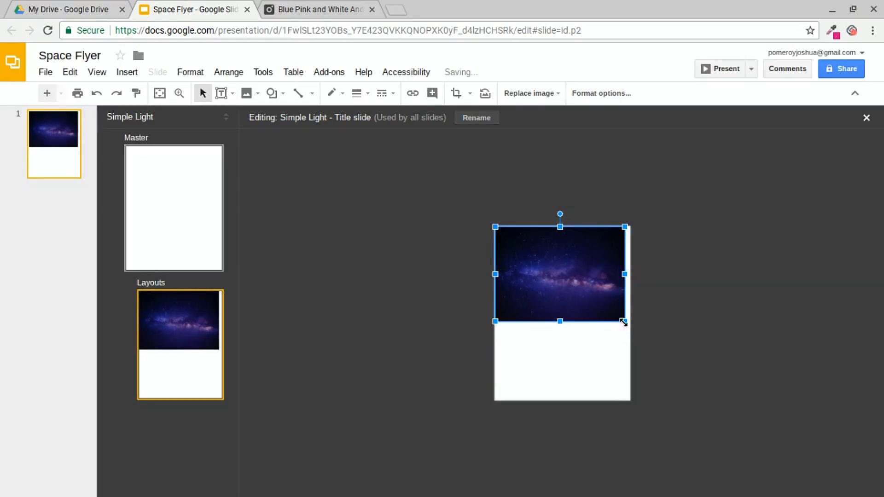
drag(623, 322, 731, 400)
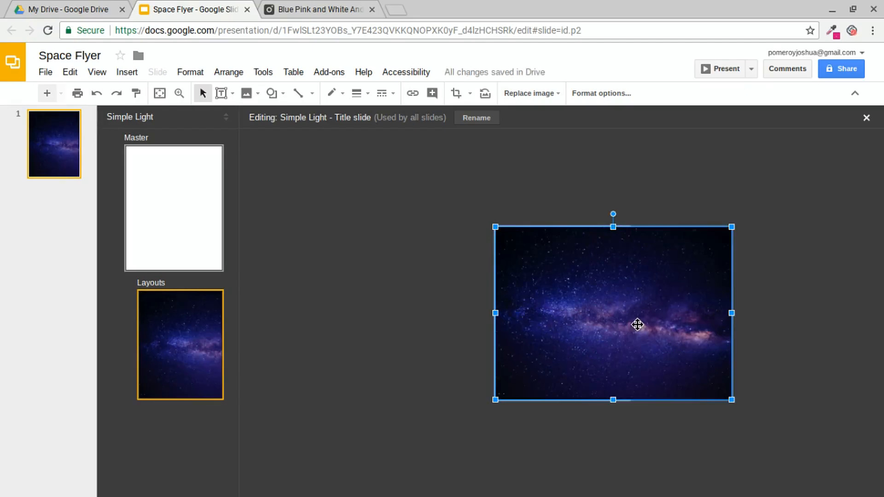
click(455, 93)
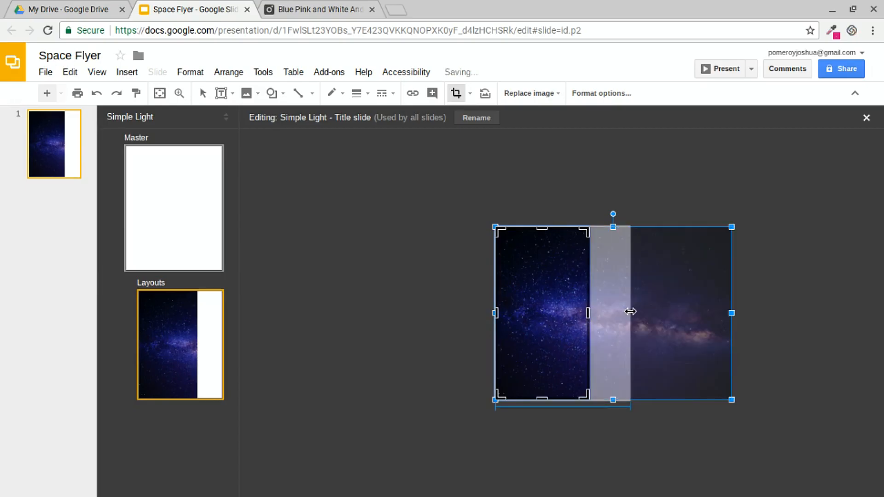
drag(628, 312, 527, 320)
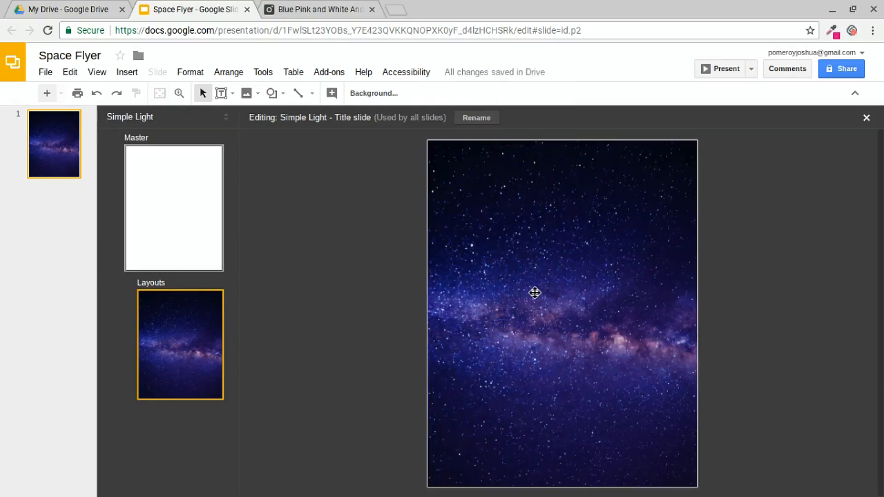
Step: Lower the galaxy photo's brightness slightly through Format options Adjustments
click(534, 293)
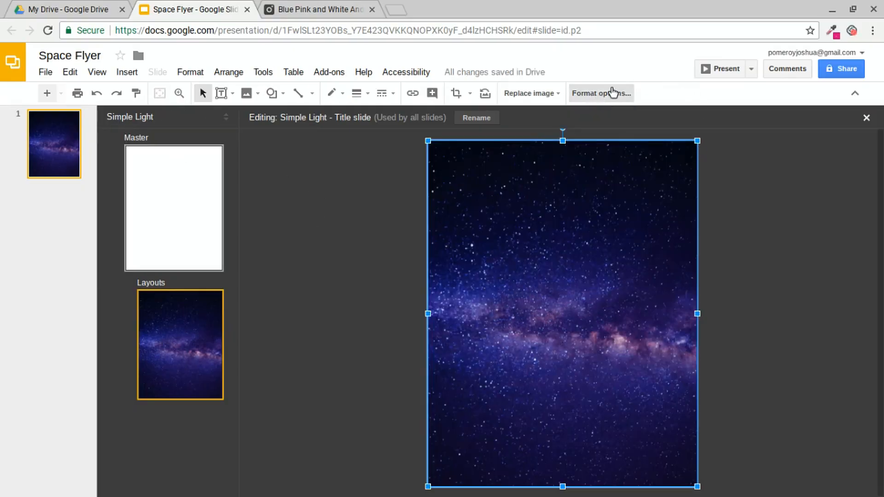
click(600, 92)
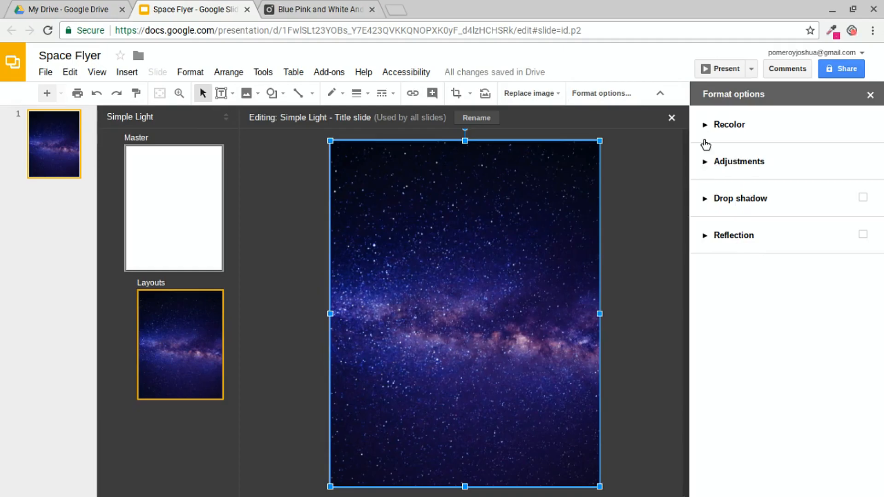
click(729, 125)
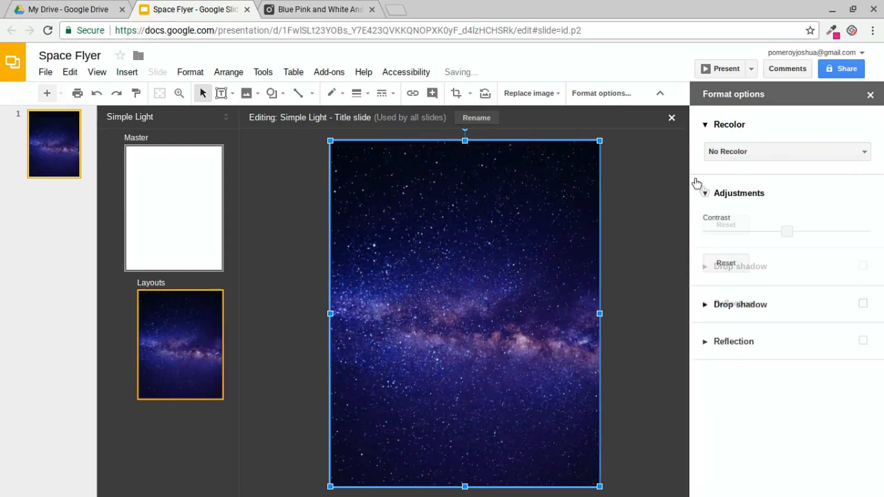
click(704, 193)
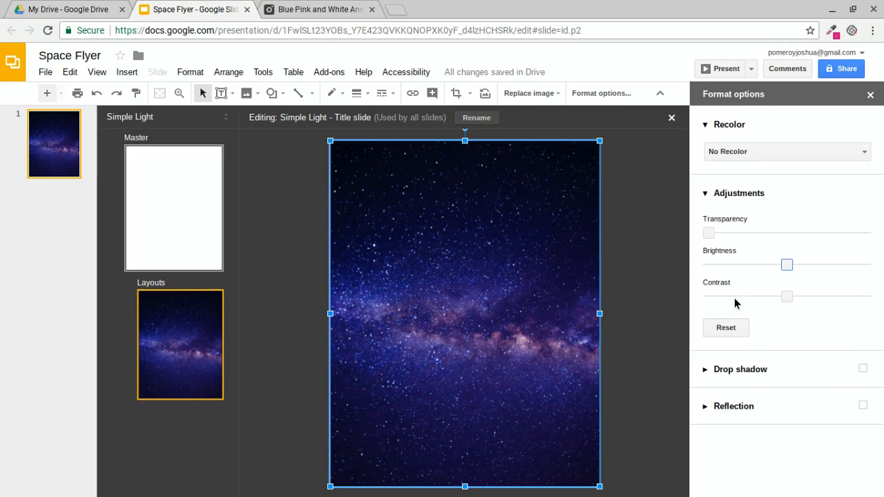
drag(787, 264, 783, 264)
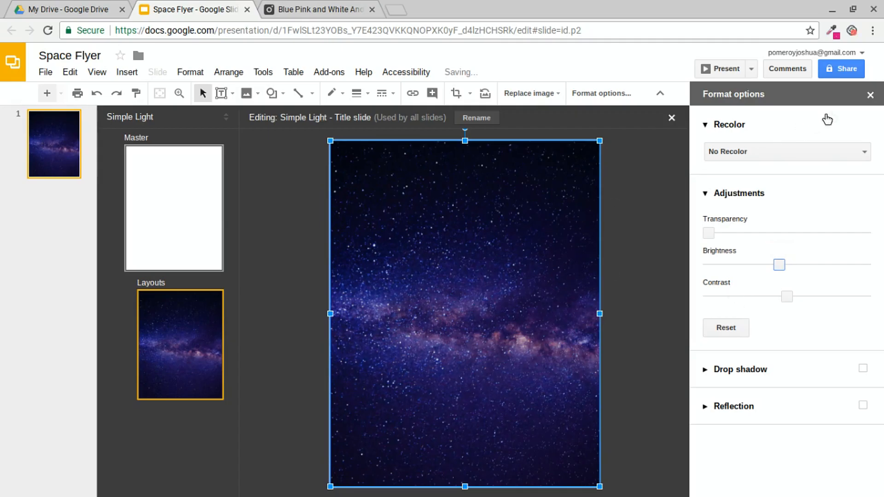
click(870, 94)
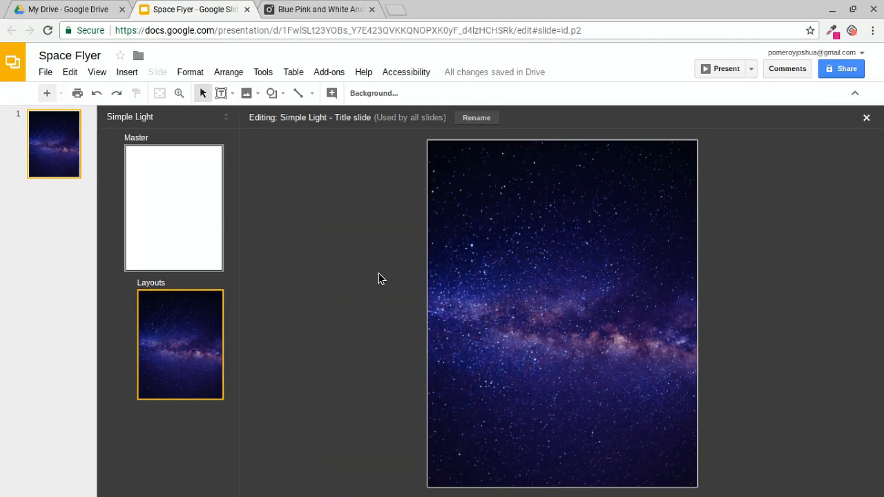
mouse_move(559, 285)
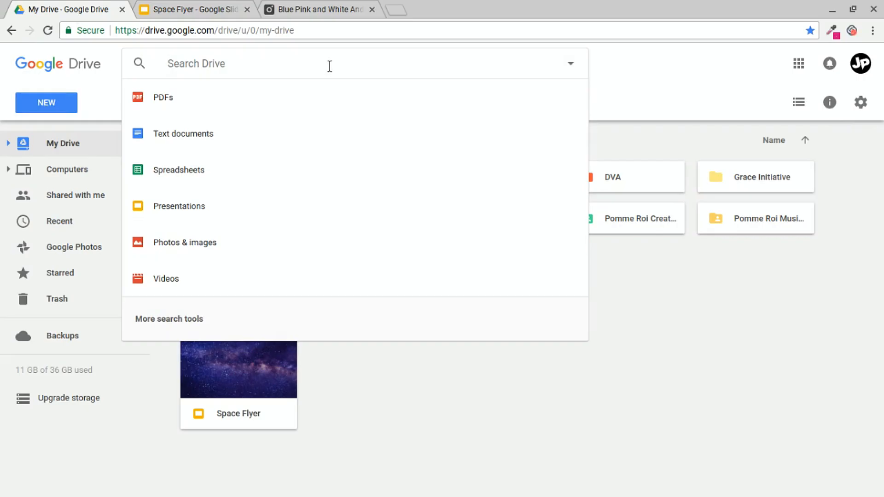
Step: Search Google Drive for 'shadow'
text(shadow)
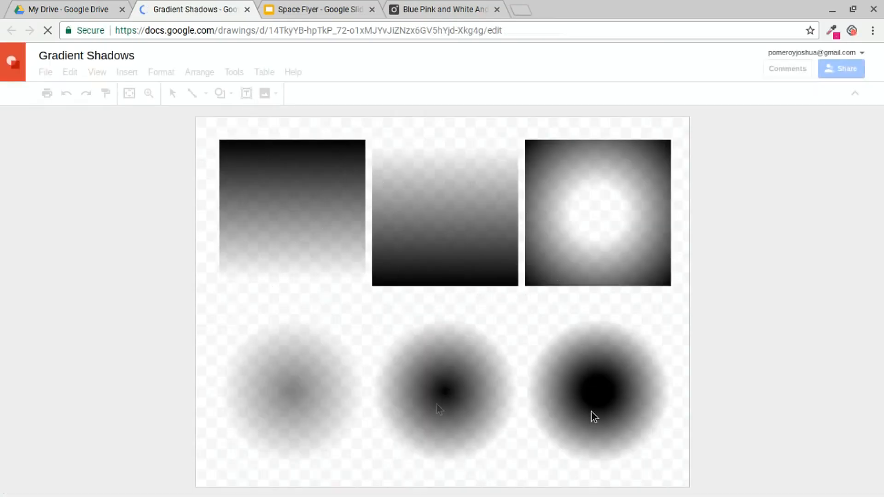
mouse_move(455, 234)
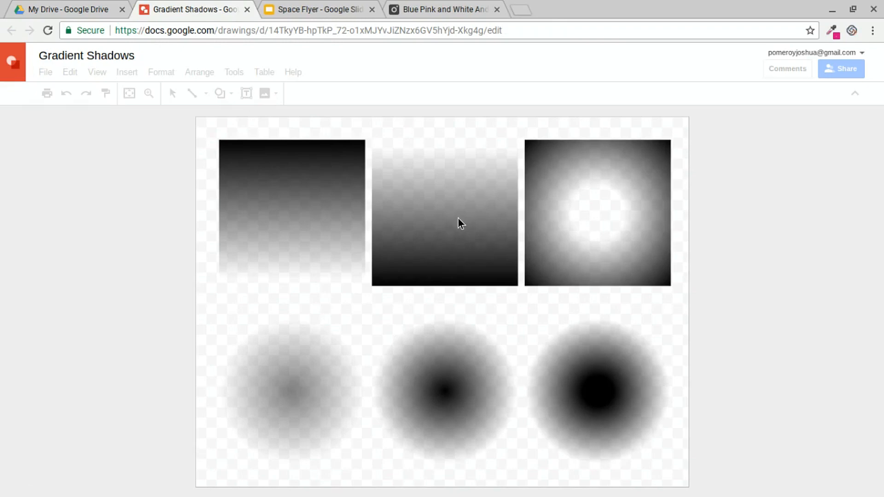
mouse_move(433, 293)
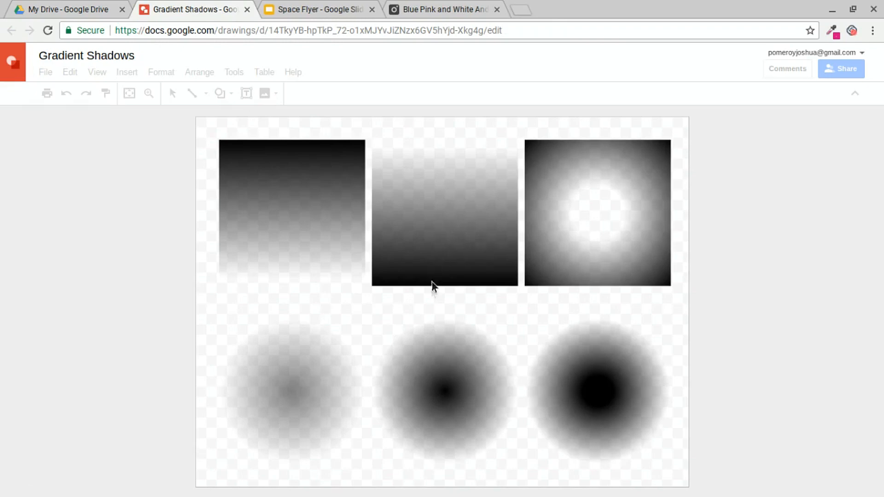
mouse_move(421, 273)
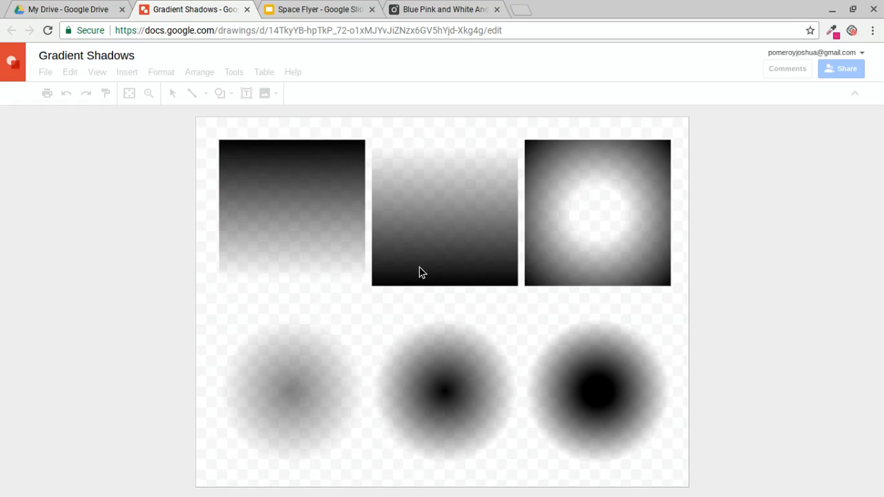
Step: Take the square fading to black at its bottom from 'Gradient Shadows'
click(323, 10)
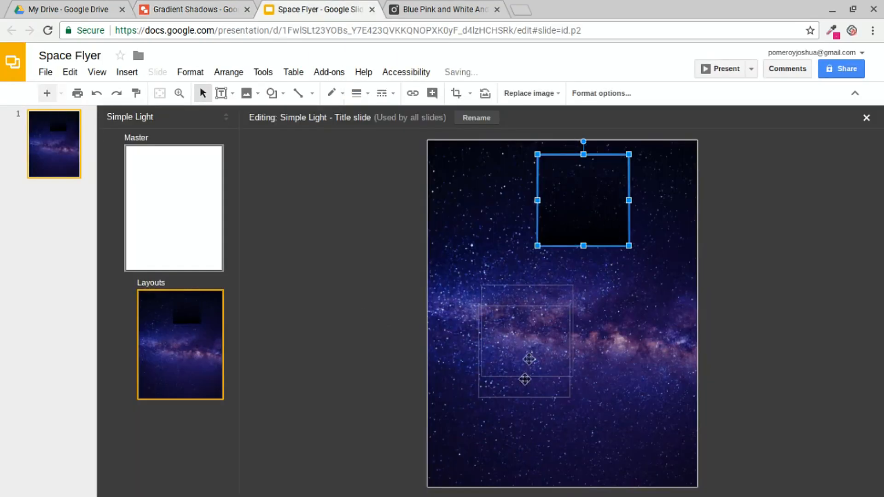
Step: Move the gradient to the bottom and stretch it across the full width and lower half
drag(583, 199, 472, 441)
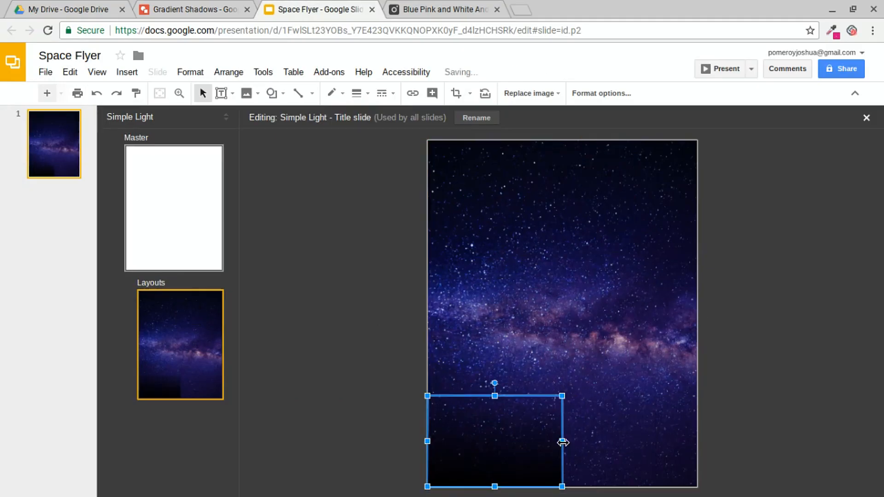
drag(562, 441, 696, 441)
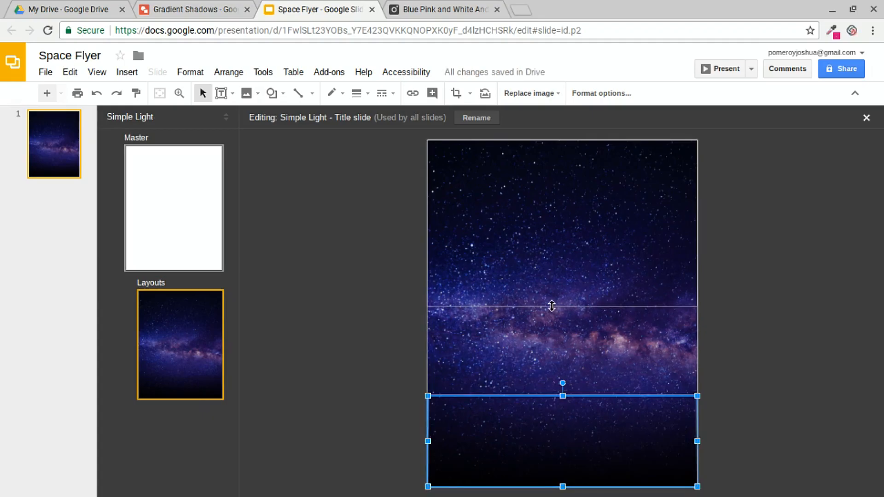
drag(562, 394, 562, 306)
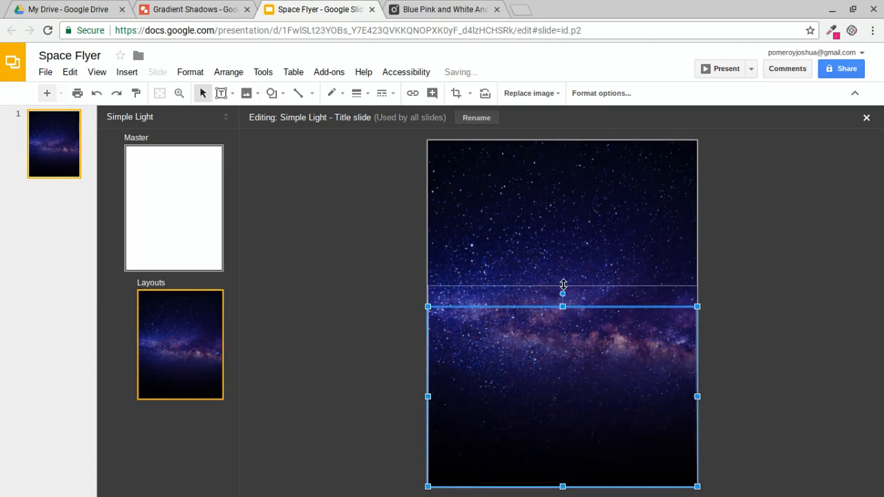
drag(562, 300, 562, 264)
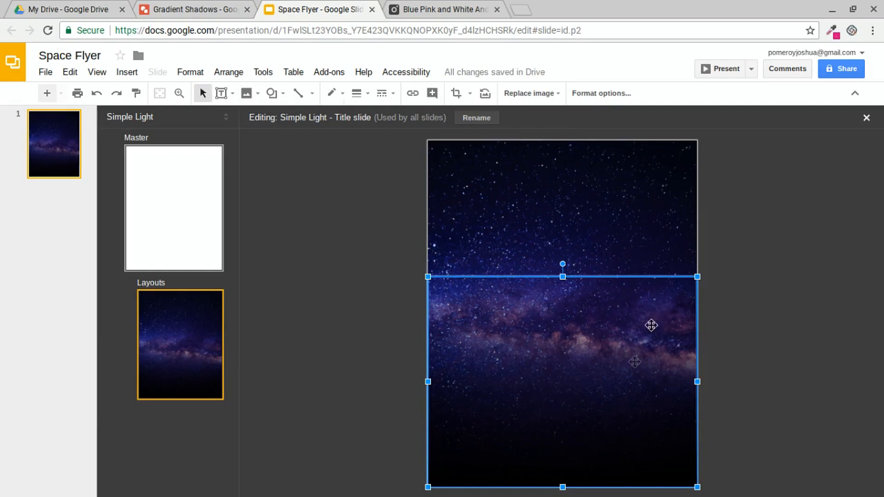
click(787, 252)
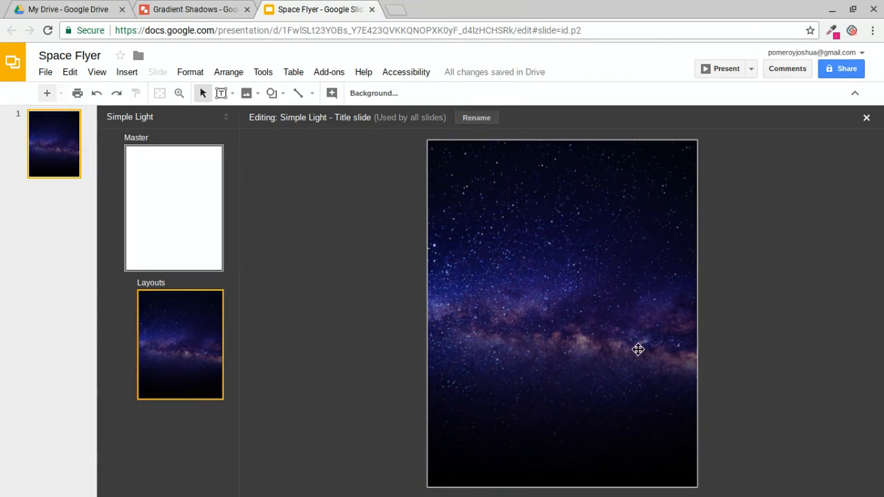
mouse_move(54, 152)
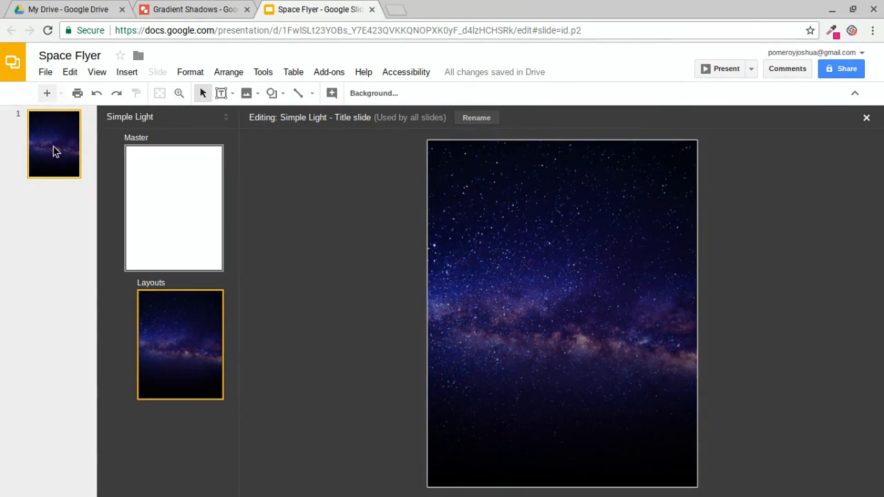
Step: Exit the layout editor to slide 1, showing the galaxy background fading to black
click(866, 118)
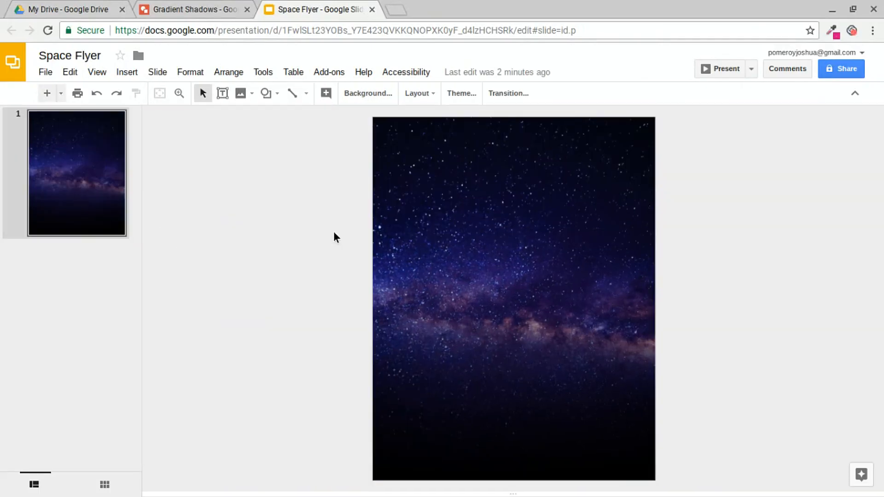
drag(538, 301, 675, 445)
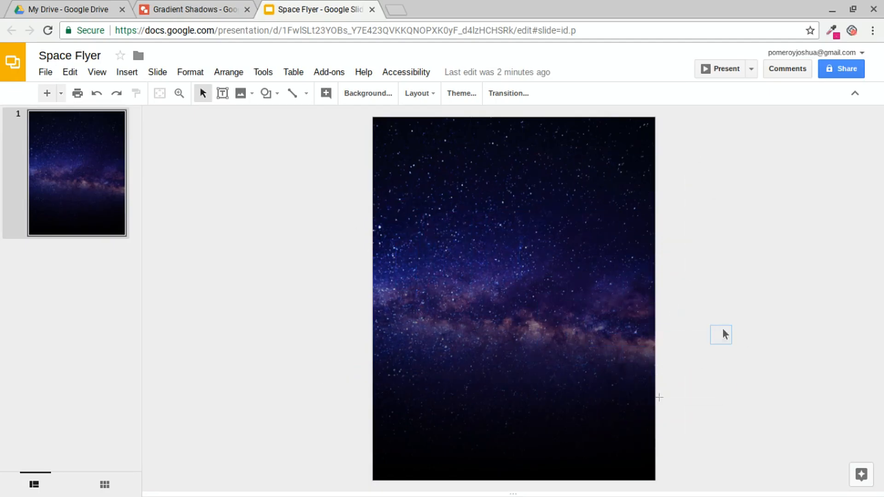
mouse_move(466, 390)
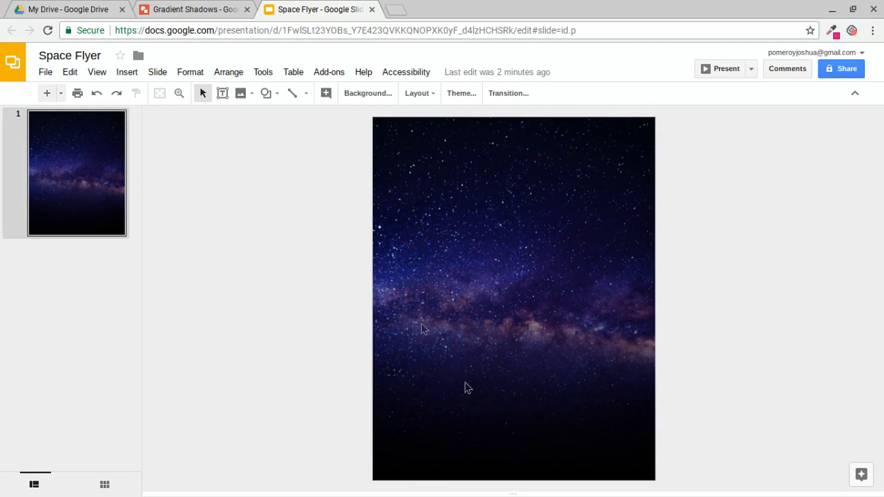
mouse_move(333, 257)
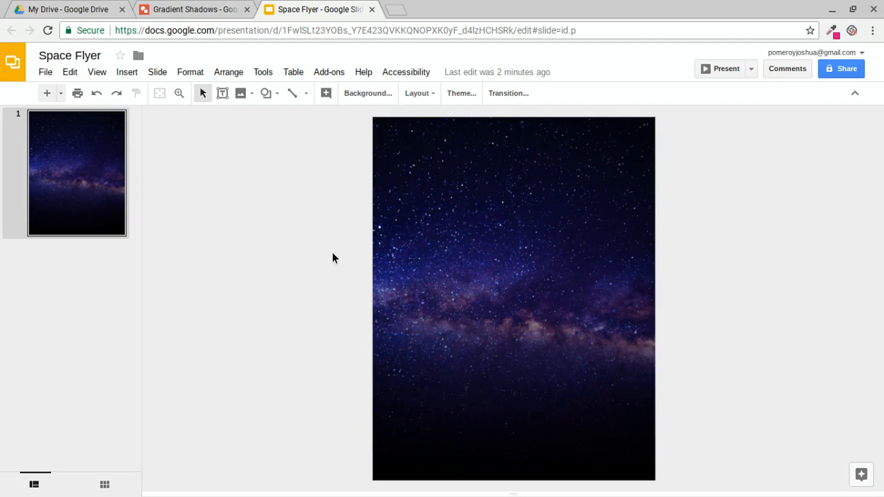
mouse_move(339, 256)
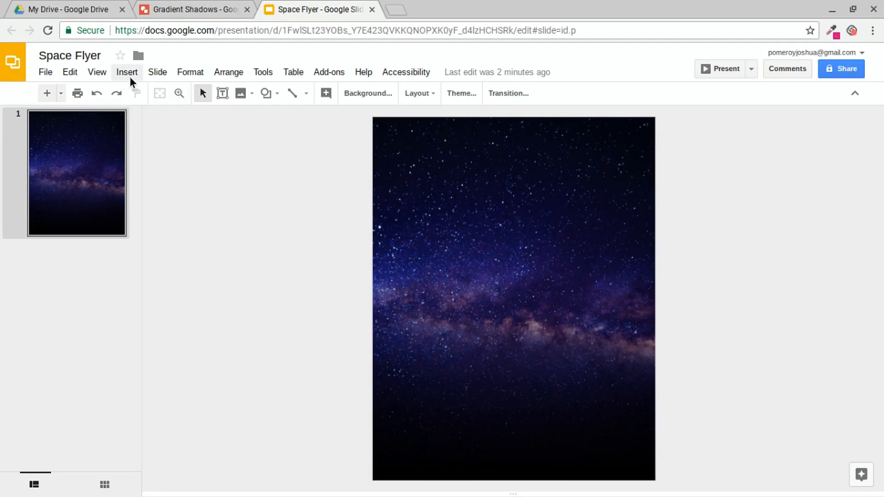
Step: Insert a word art title reading 'SPACE'
click(127, 72)
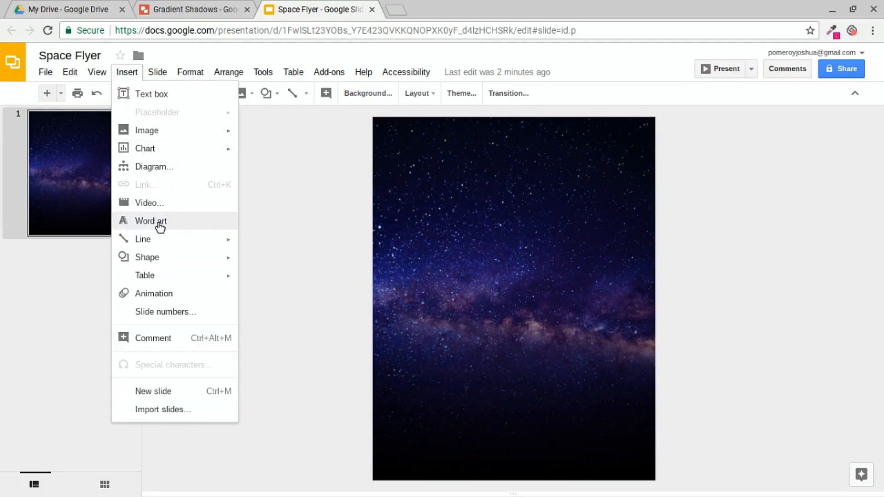
click(150, 221)
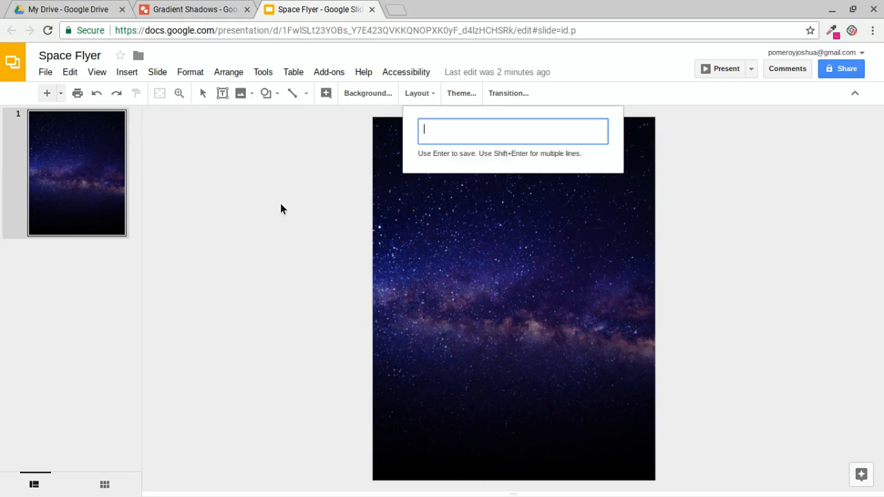
text(SPACE)
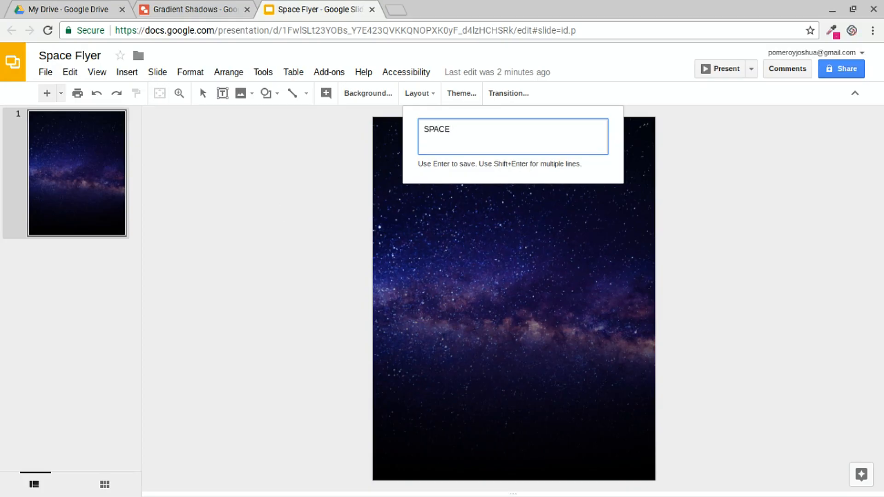
key(Enter)
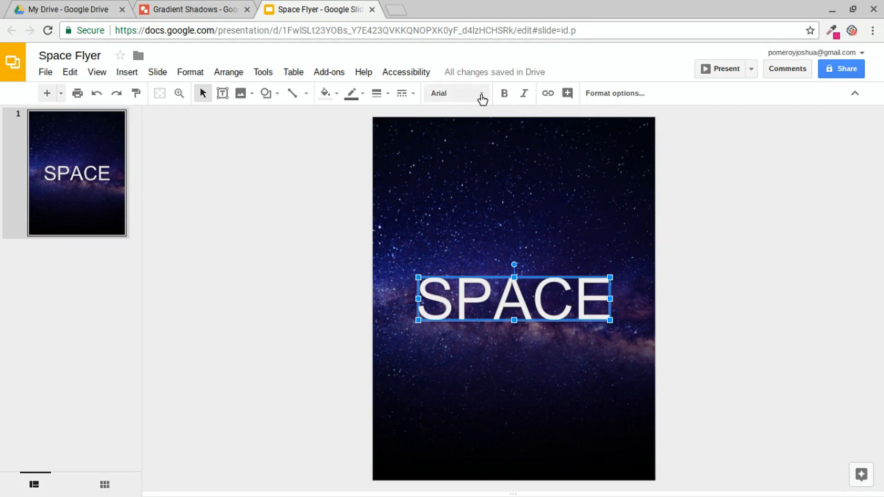
Step: Set the SPACE title in Orbitron and drag it to the top of the slide
click(481, 94)
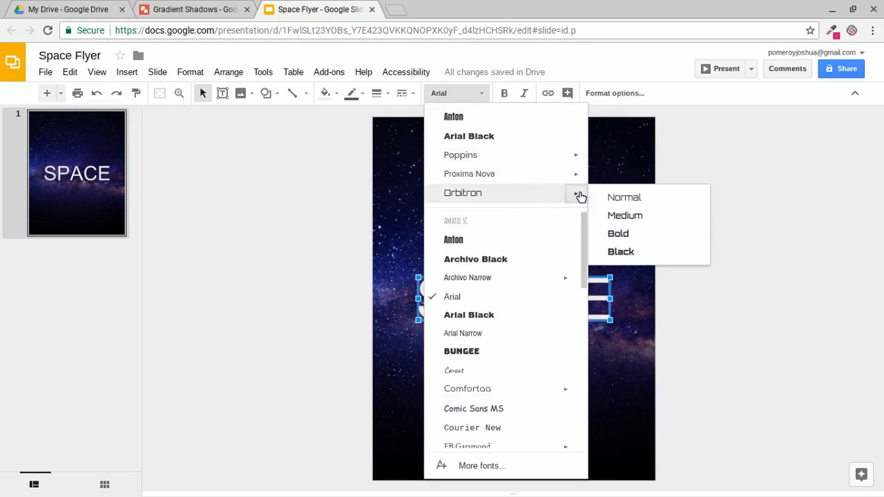
mouse_move(637, 241)
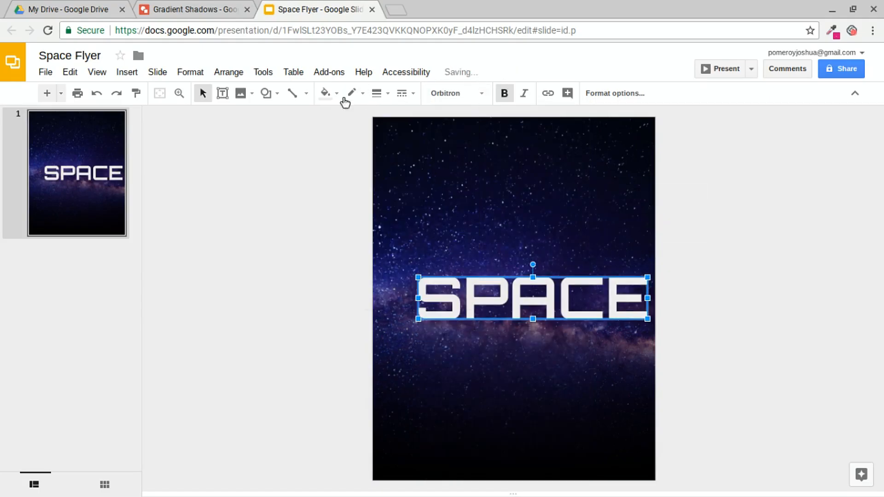
click(324, 93)
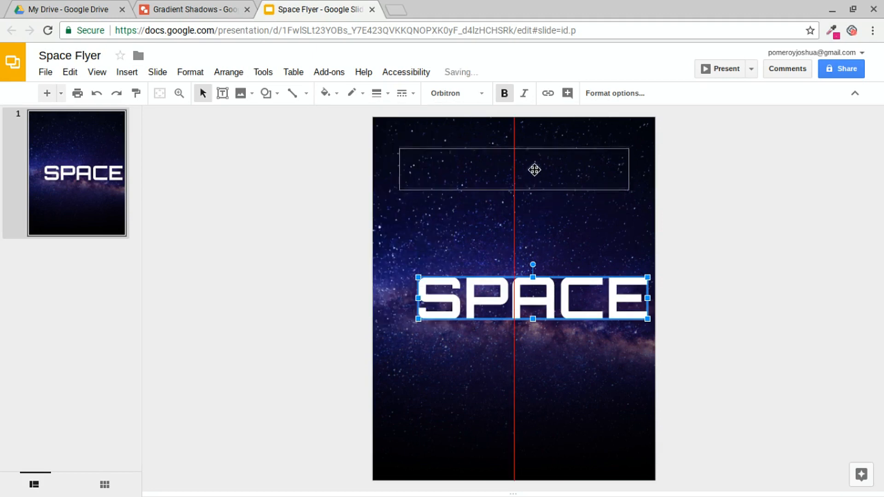
drag(532, 299, 512, 164)
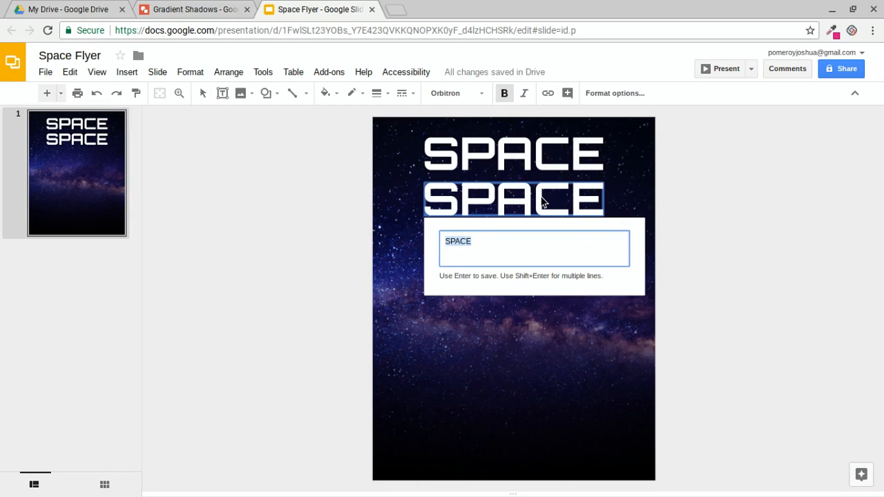
Step: Change the copied title to 'EXHIBITION' in Orbitron Normal, then select both title lines
text(EX)
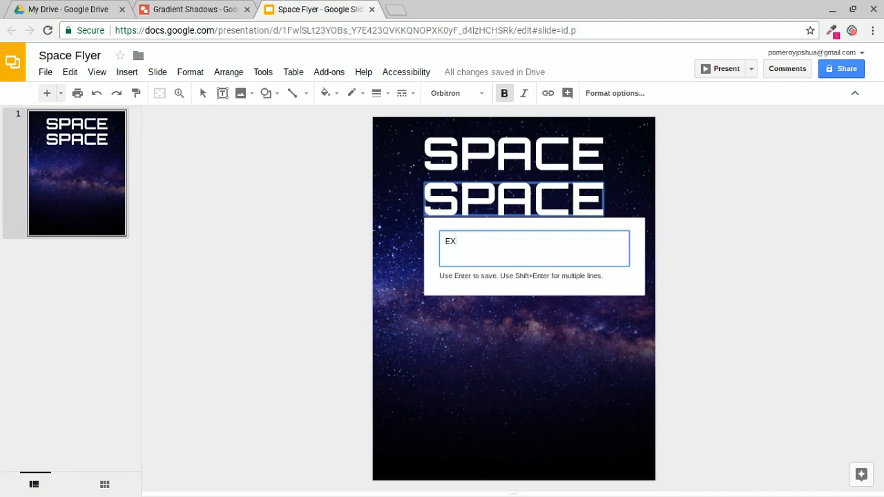
click(456, 93)
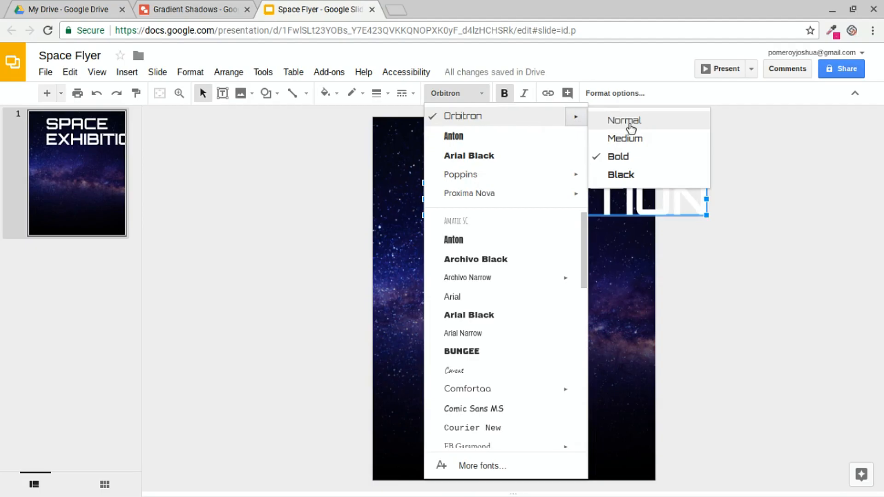
click(624, 120)
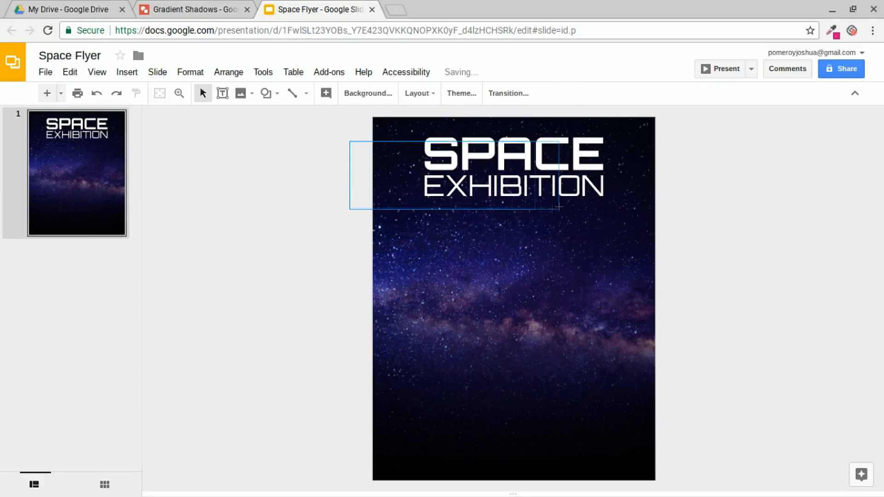
click(512, 170)
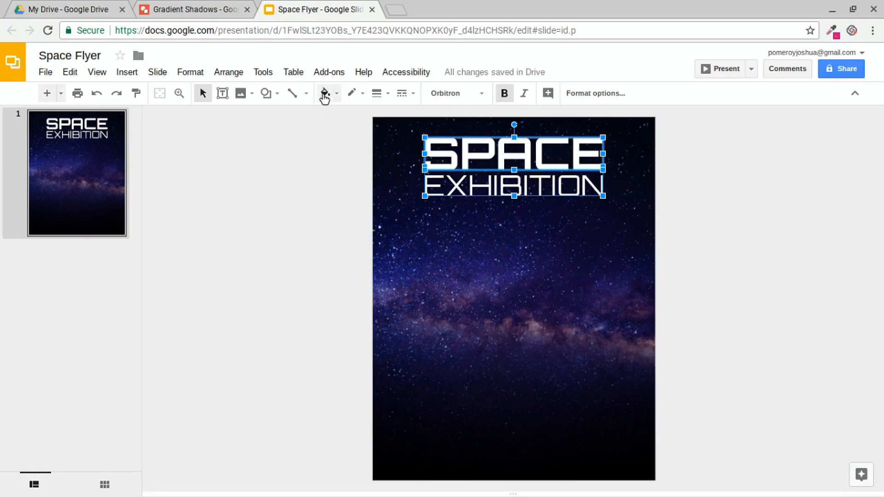
Step: Fill the SPACE title with the light grey gradient and add a drop shadow
click(323, 93)
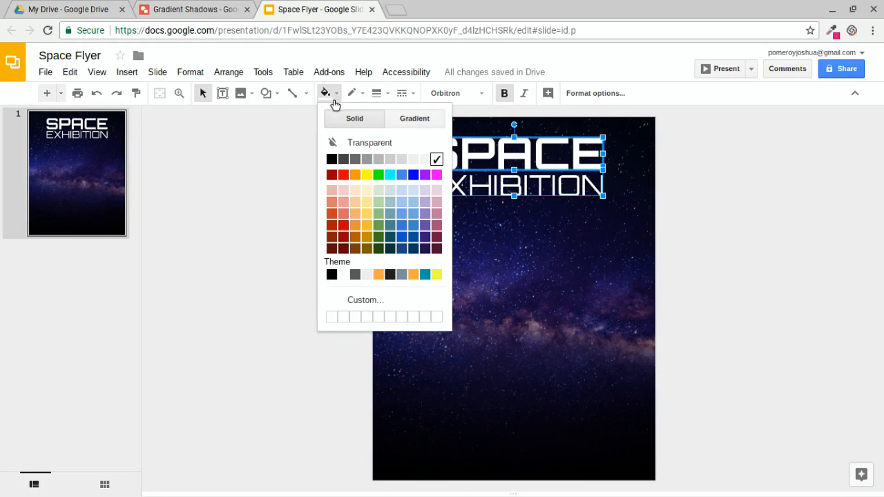
click(415, 118)
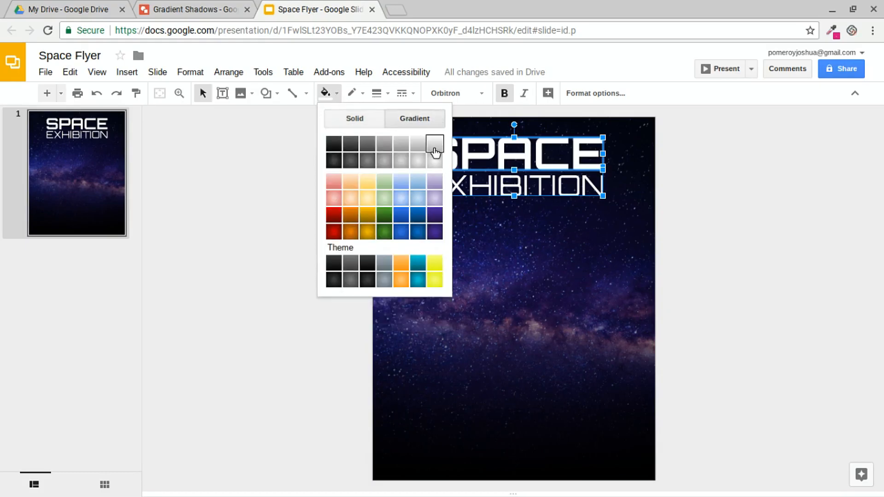
click(435, 142)
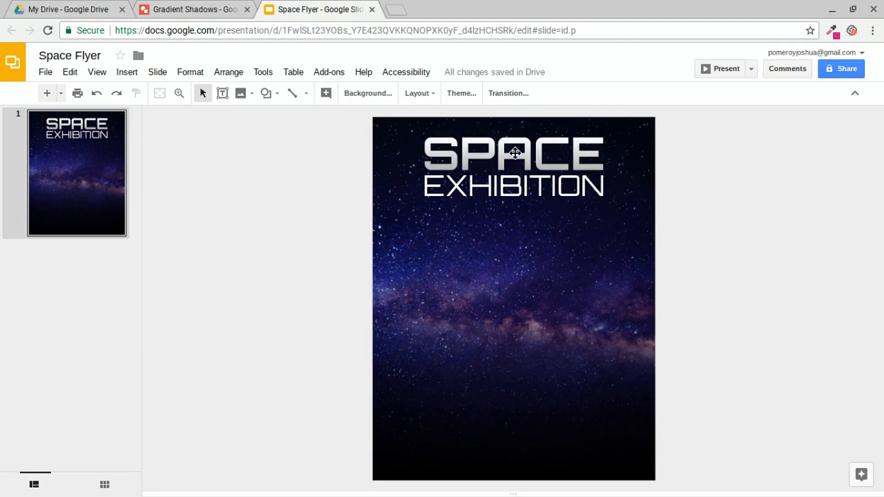
click(516, 158)
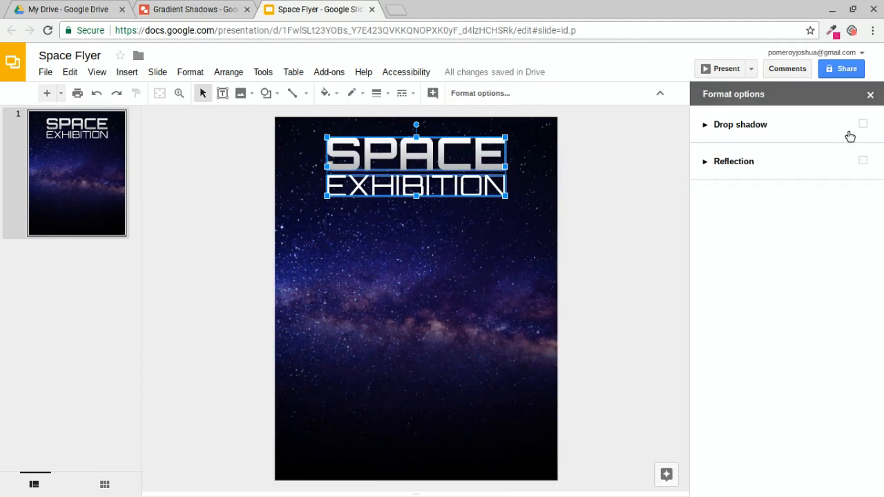
click(862, 123)
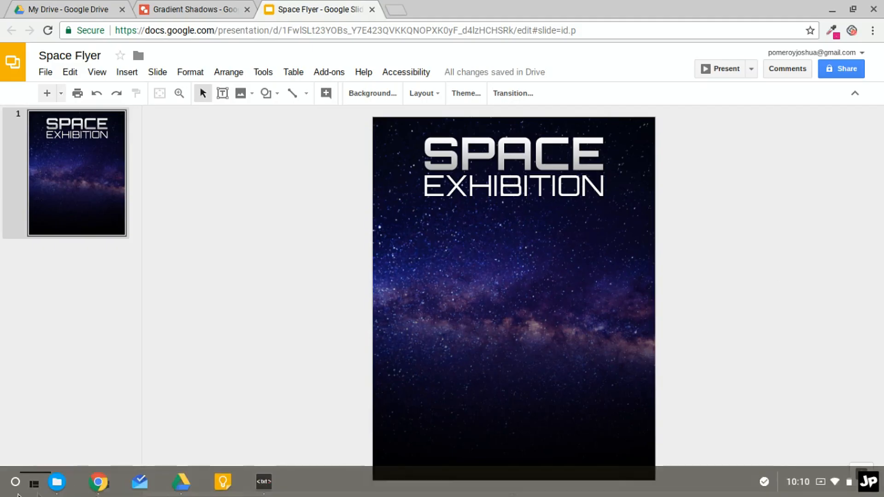
Step: Insert the astronaut photo, crop its bottom edge, and move it to the lower centre
click(34, 482)
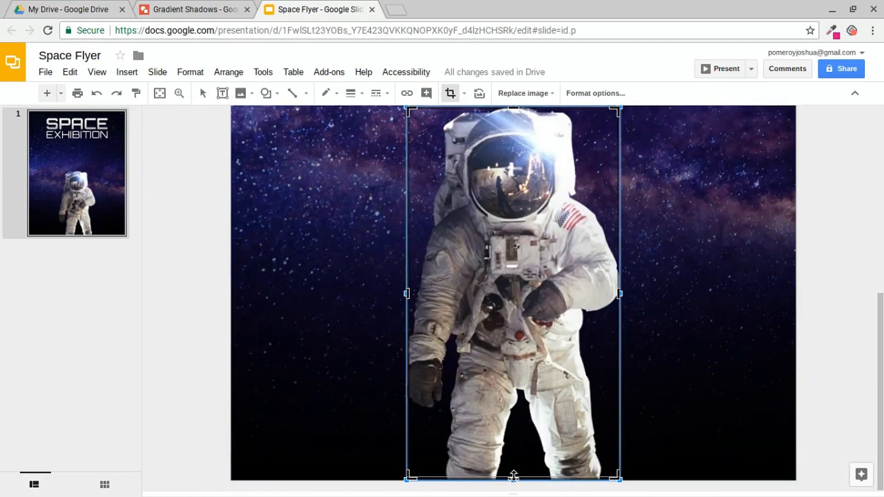
drag(512, 477, 512, 474)
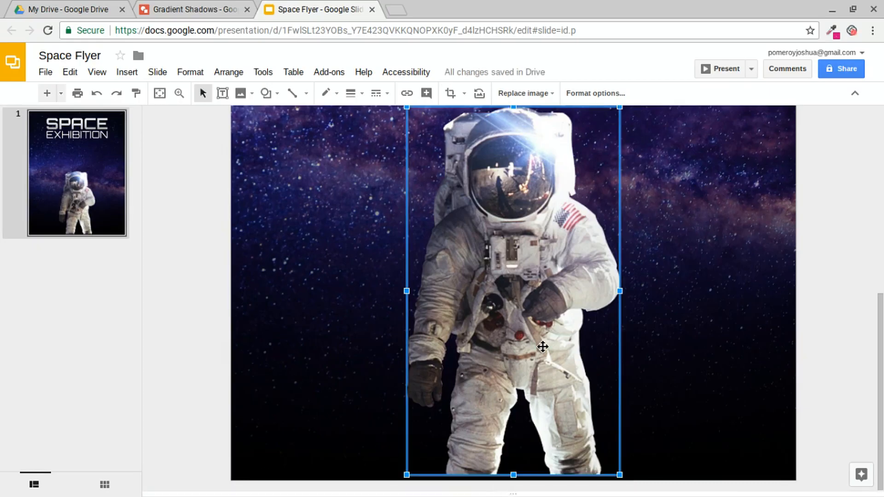
drag(543, 347, 213, 313)
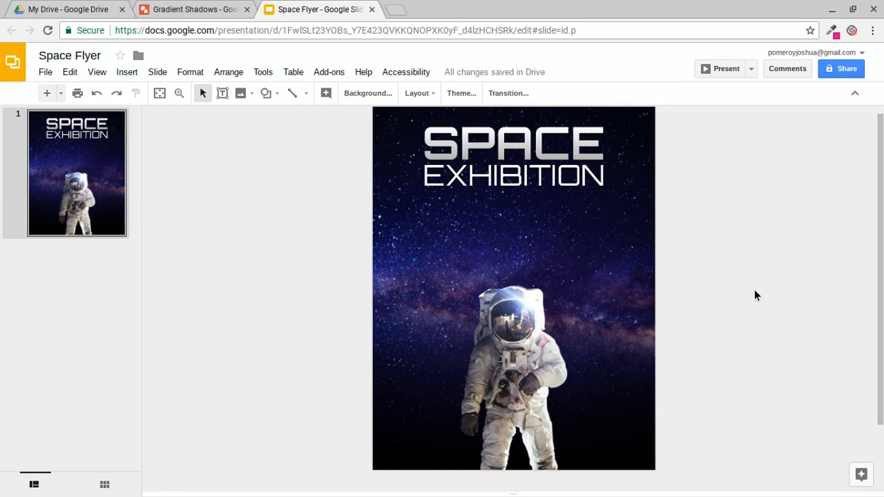
Step: Draw a text box and position it just under the EXHIBITION heading
click(222, 93)
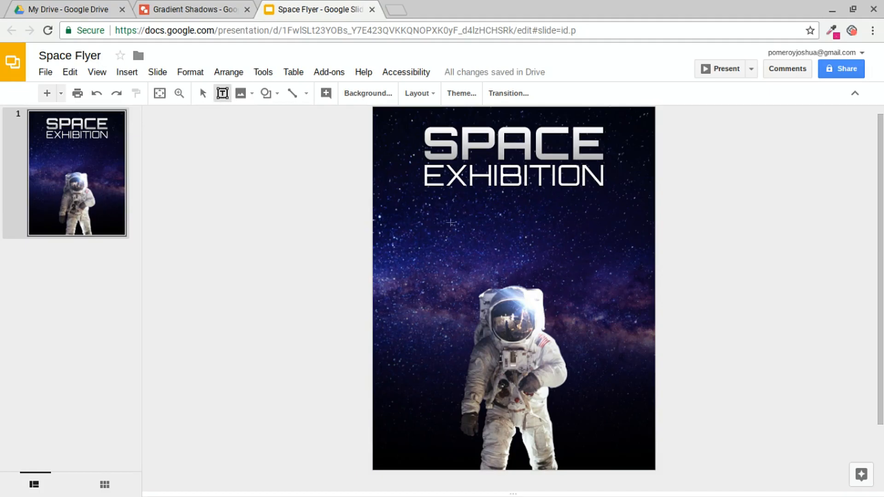
drag(432, 203, 605, 244)
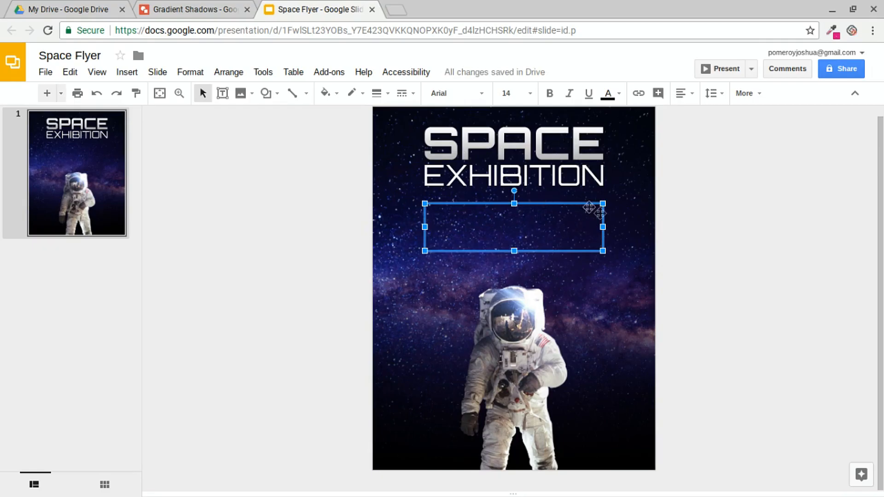
drag(591, 210, 566, 188)
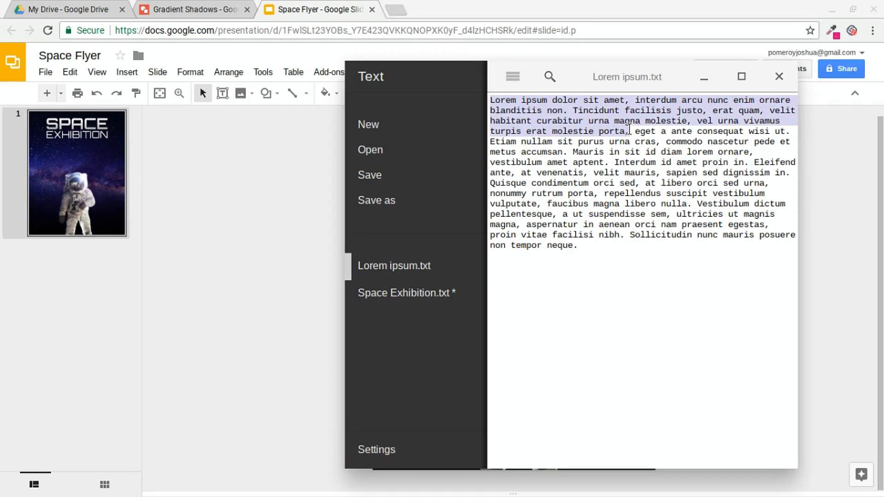
Step: Select and copy the opening sentences of Lorem ipsum.txt in Text
click(779, 76)
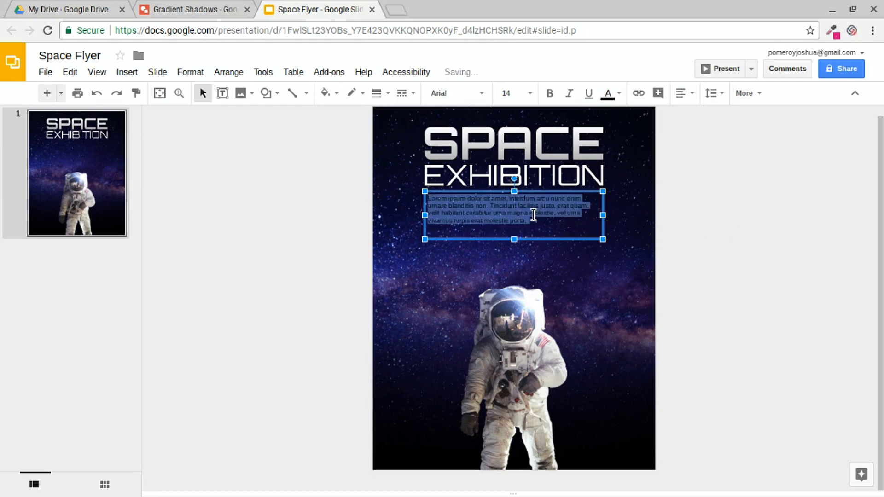
Step: Paste the Lorem ipsum paragraph into the box and set it in white Arial Narrow
click(608, 92)
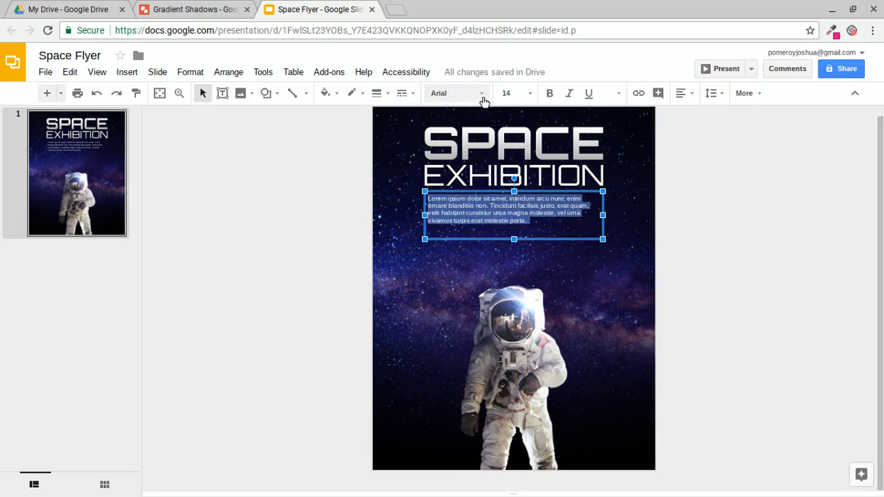
click(480, 93)
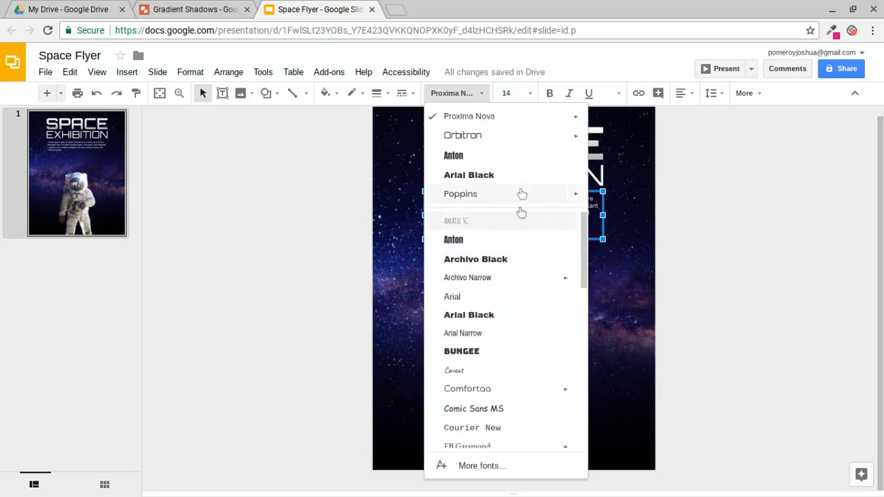
mouse_move(487, 337)
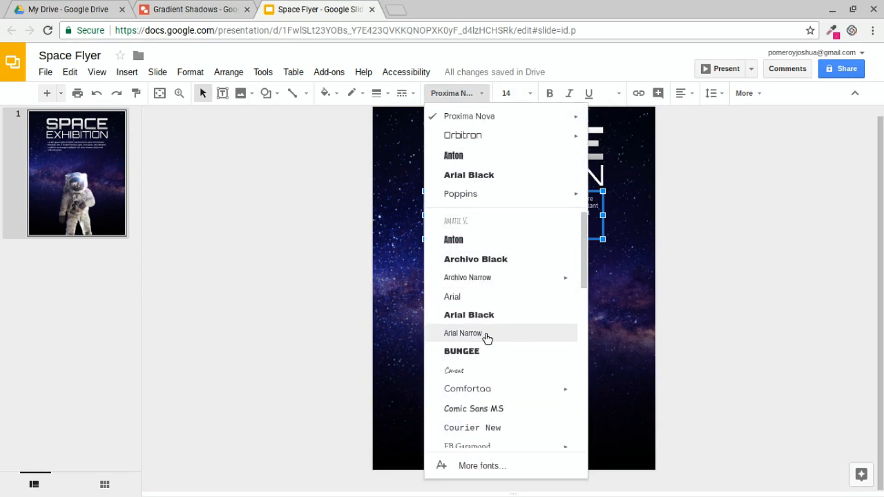
click(462, 333)
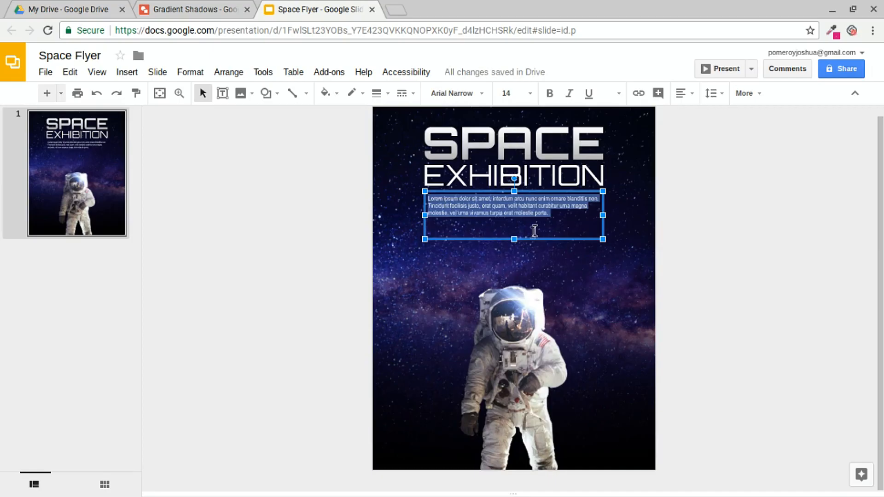
mouse_move(539, 228)
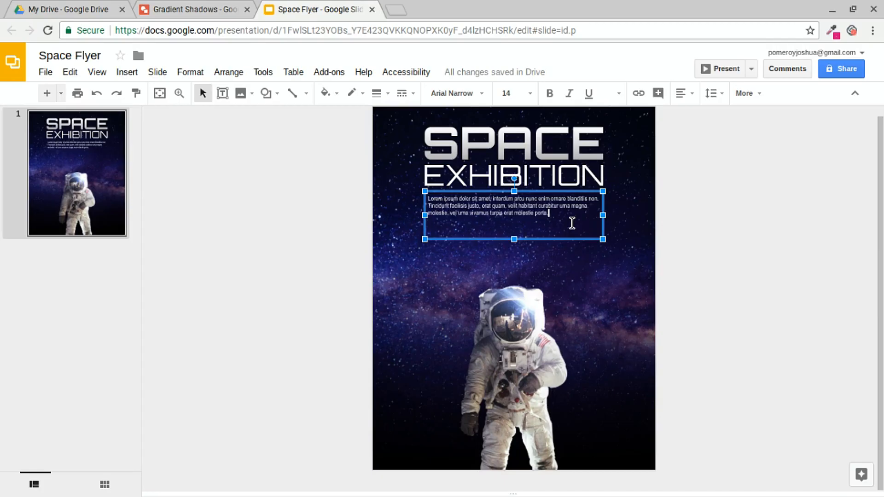
click(715, 184)
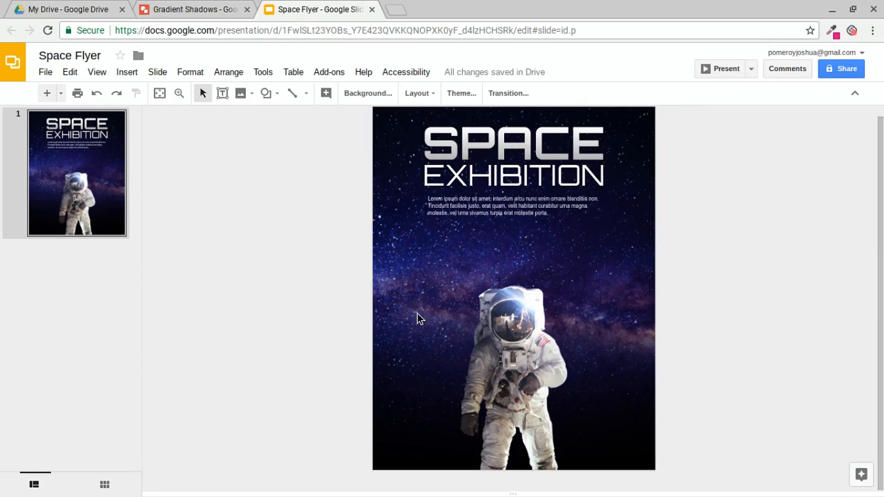
mouse_move(437, 328)
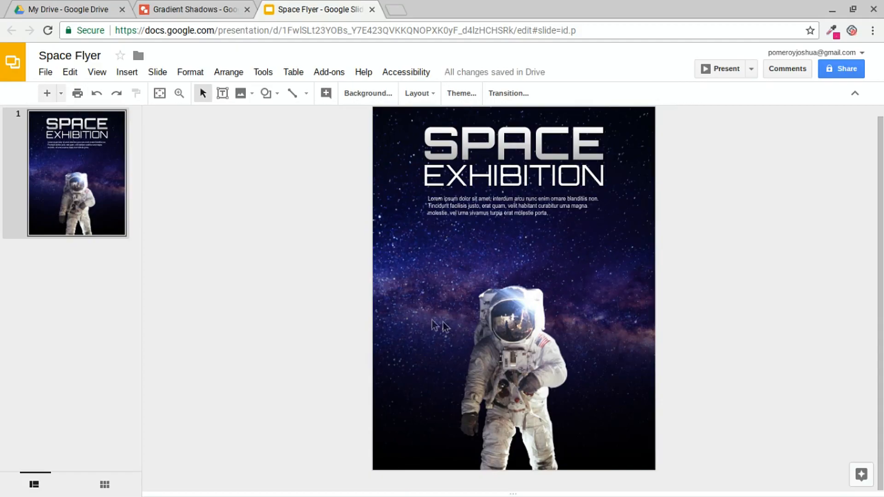
mouse_move(412, 417)
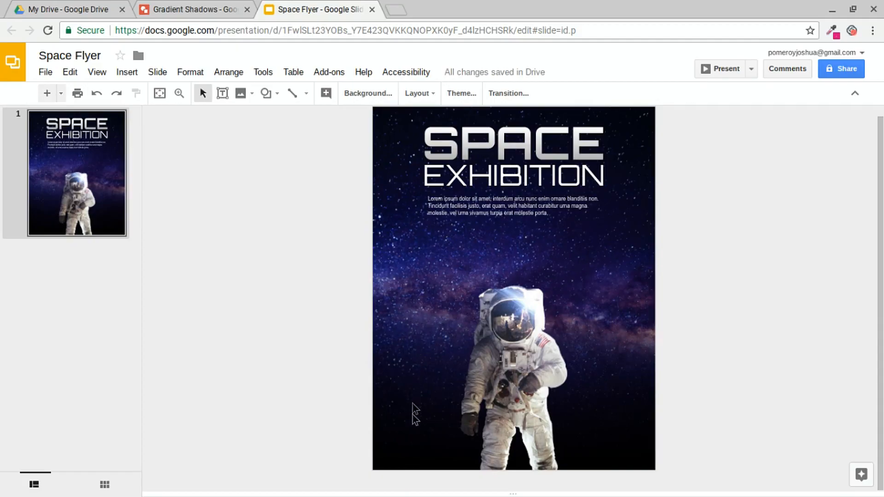
mouse_move(430, 335)
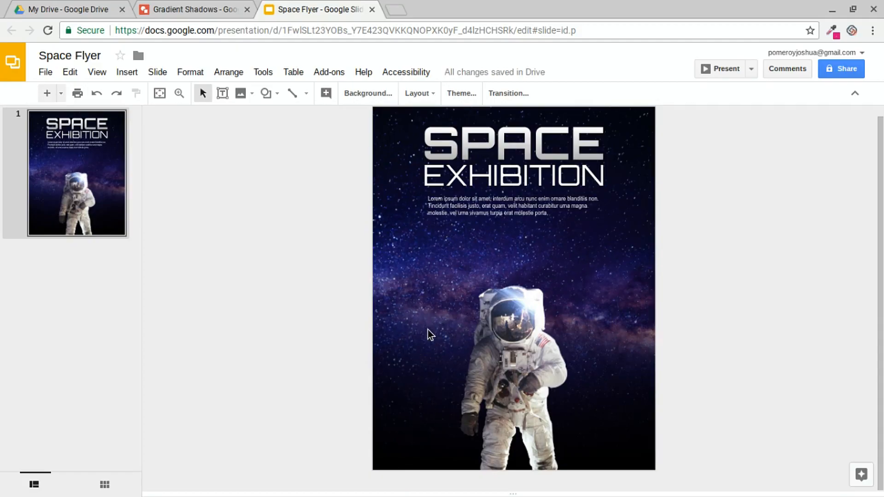
Step: Draw a grey circle left of the astronaut and add a 'JANE' heading beneath it
click(265, 92)
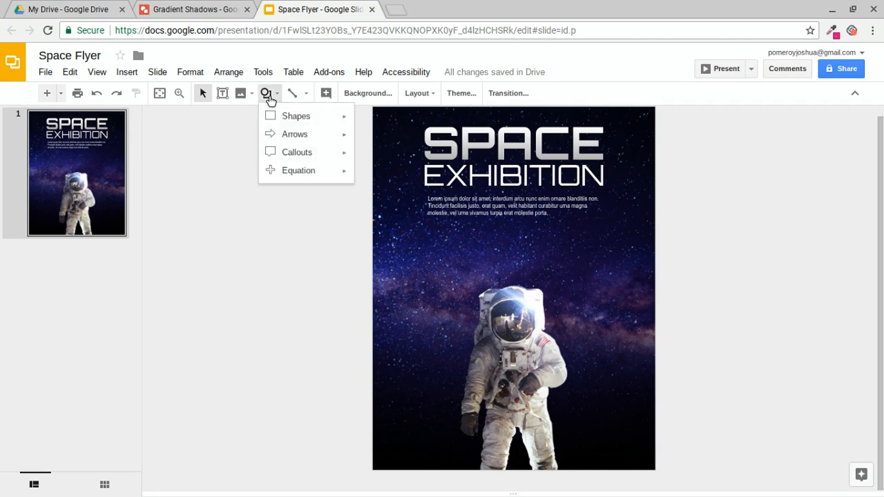
click(296, 116)
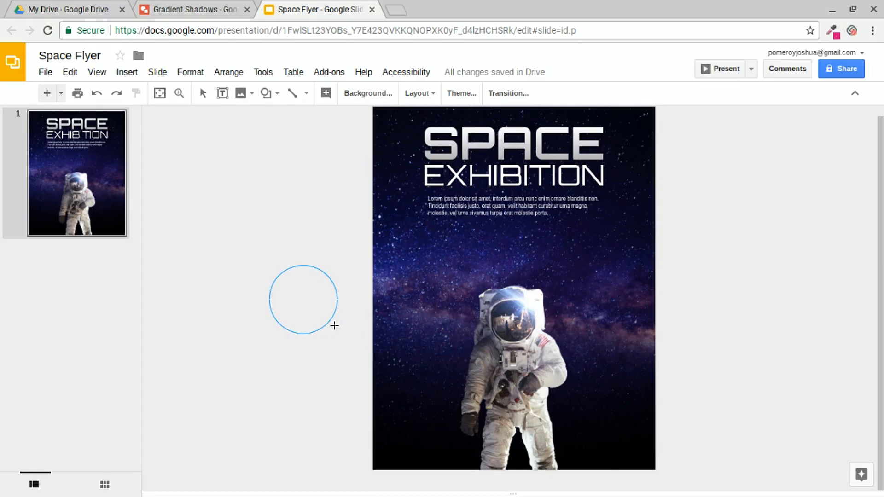
click(352, 93)
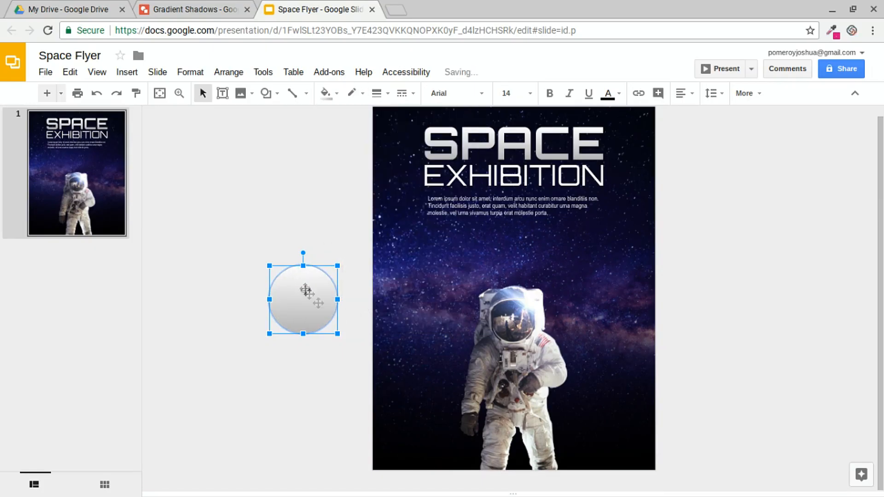
drag(303, 297, 422, 321)
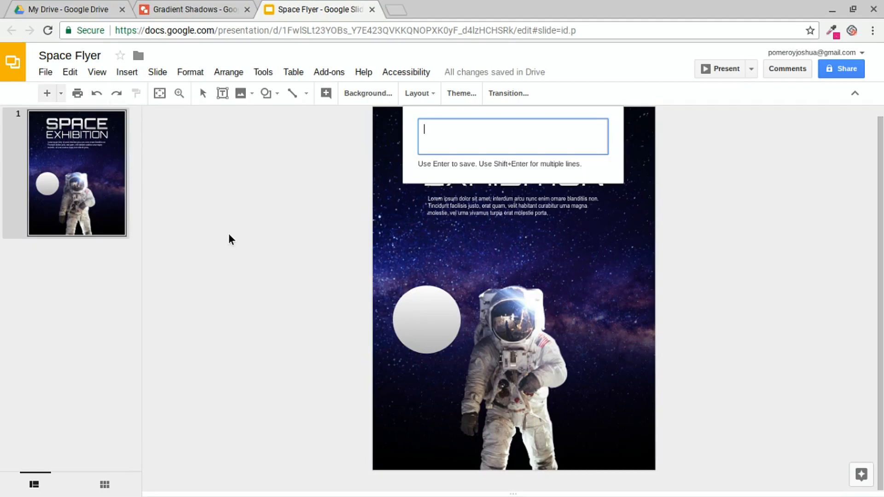
text(JANE)
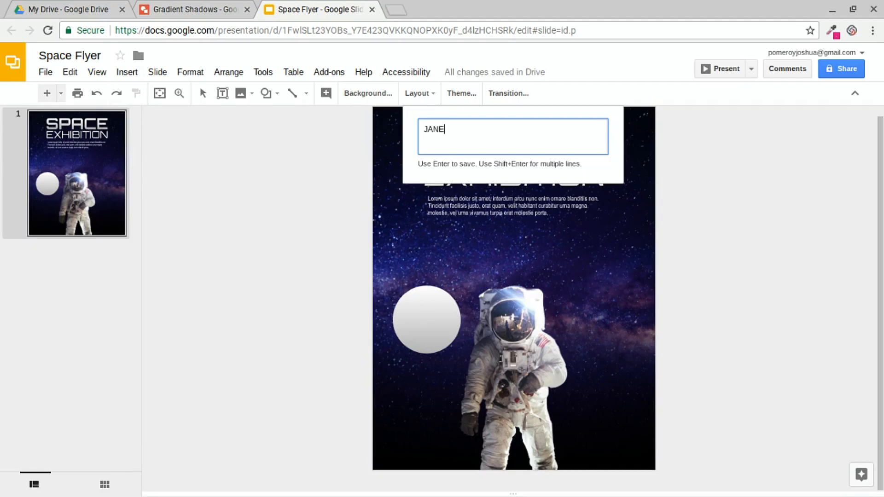
click(446, 93)
text(LASTNAME)
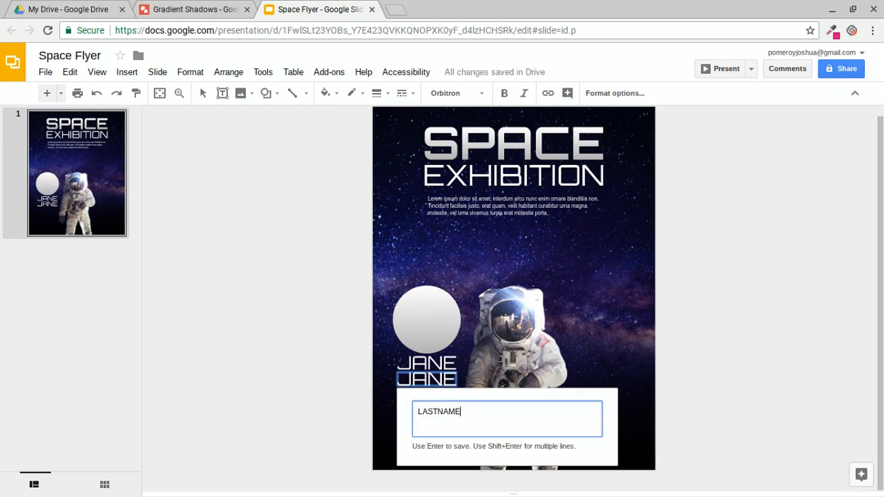
Step: Confirm 'LASTNAME' and place a copy of the intro body text beneath the name
click(484, 93)
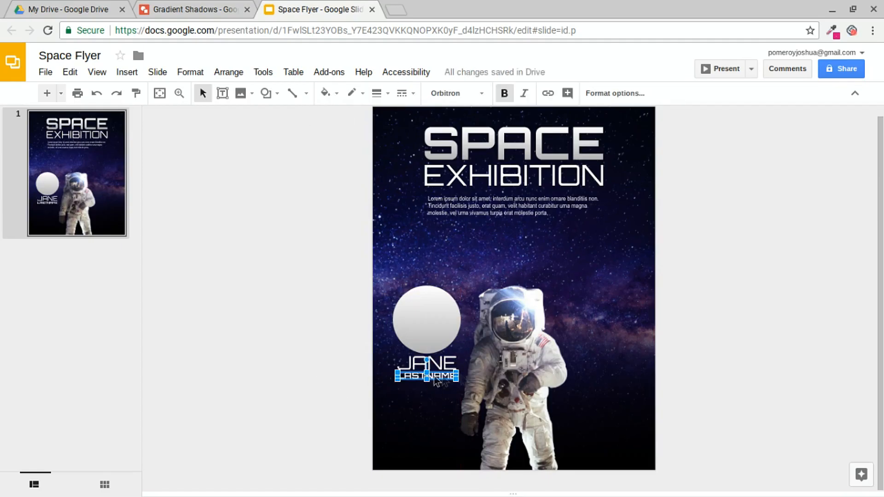
click(513, 207)
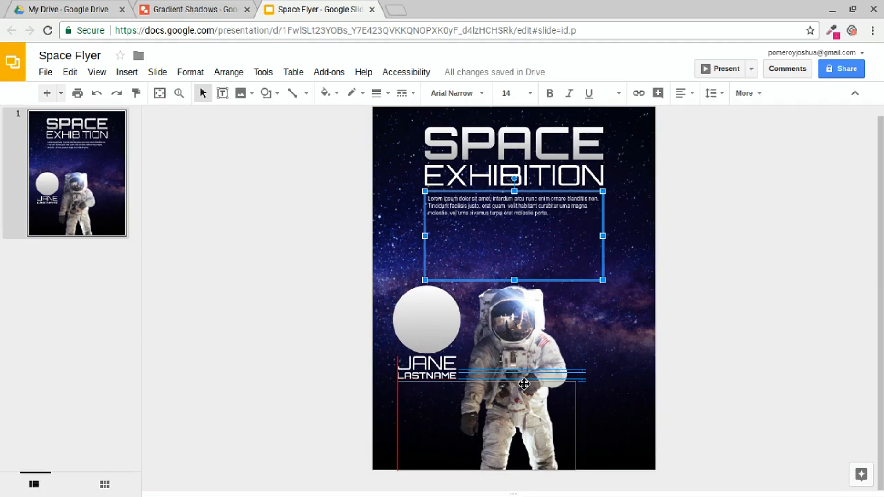
drag(513, 235, 486, 426)
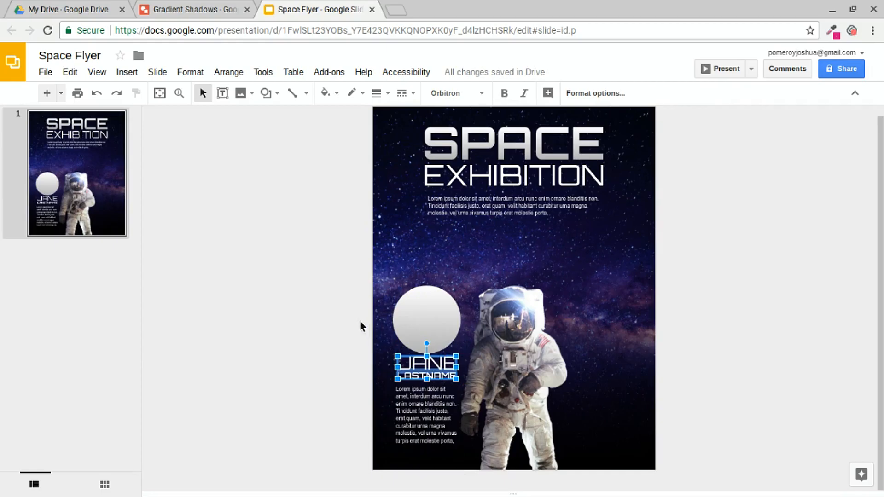
Step: Select the circle, name heading and text column together
click(229, 72)
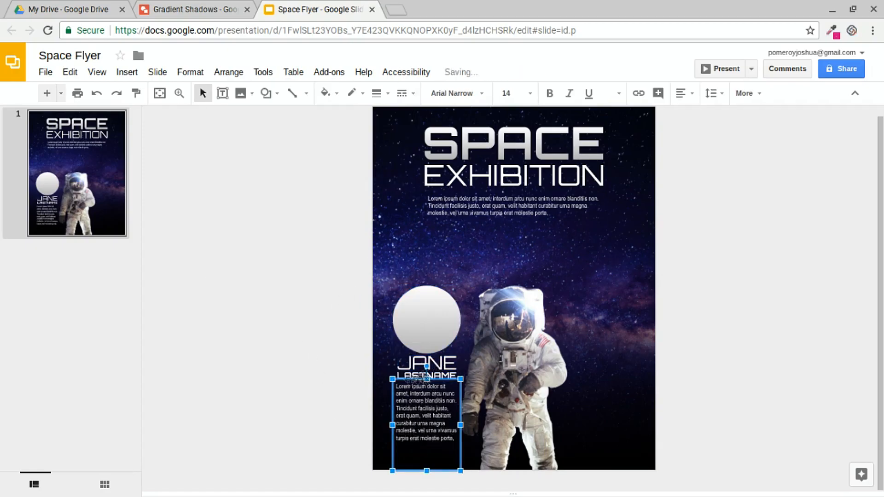
click(361, 357)
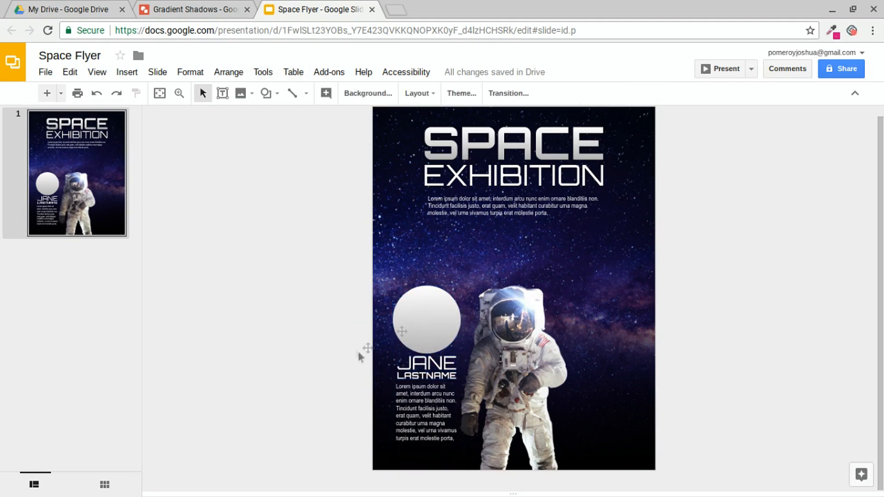
click(421, 325)
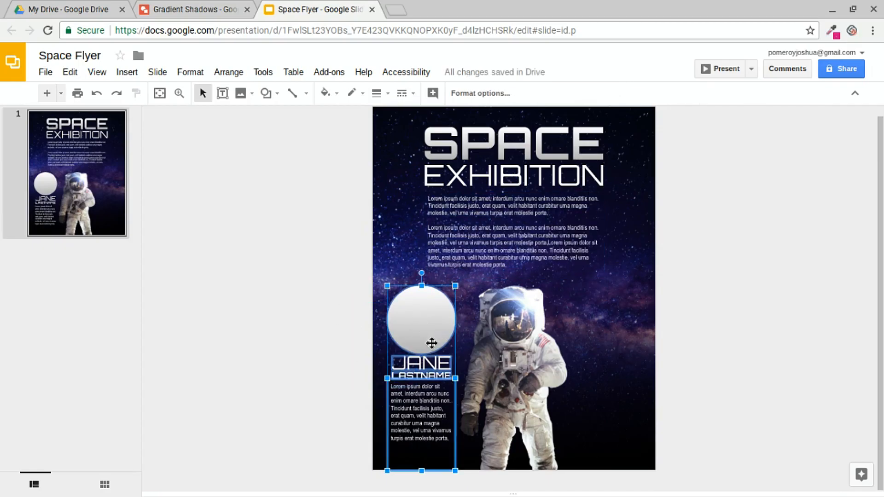
mouse_move(423, 323)
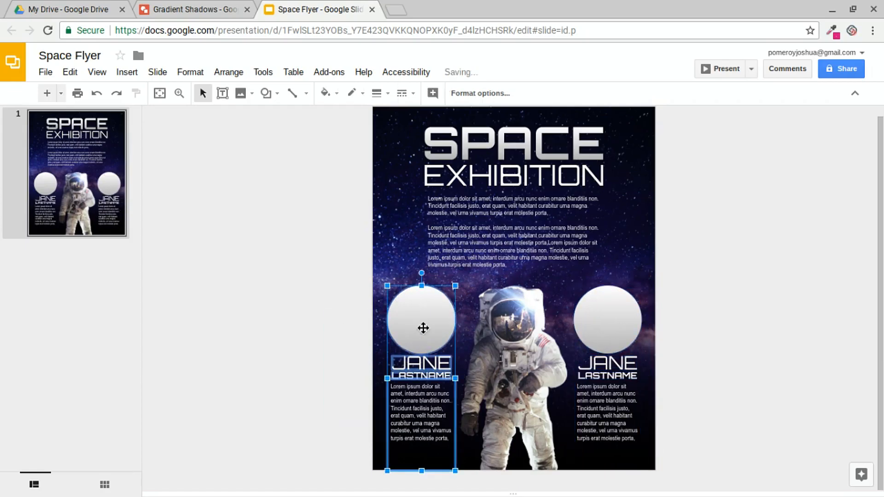
Step: Retitle the right column's heading lines to DATE and LOCATION
click(599, 358)
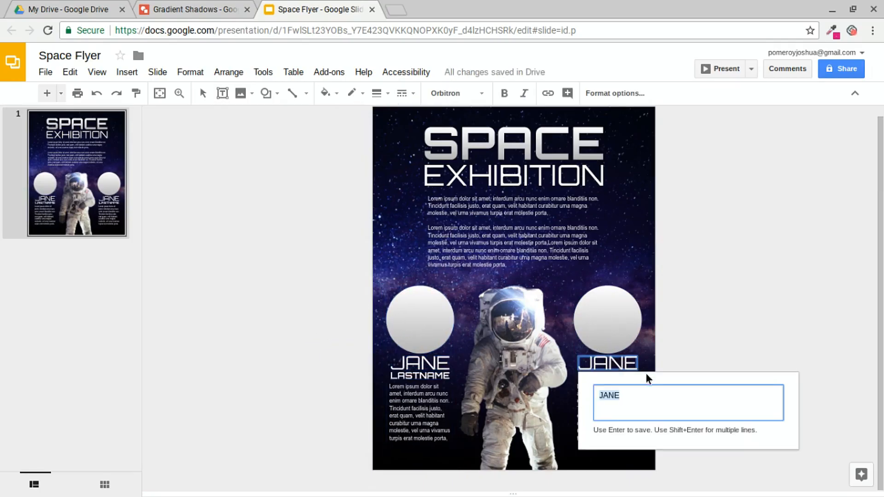
text(DAT)
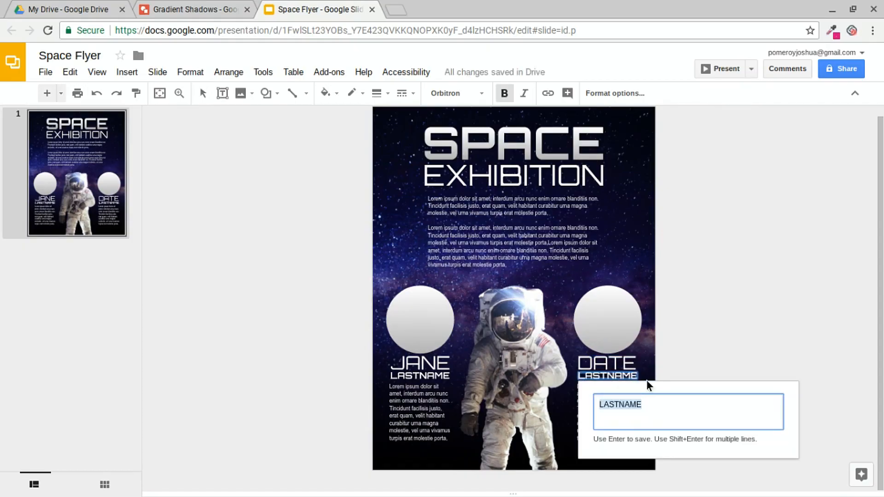
text(LOCATION)
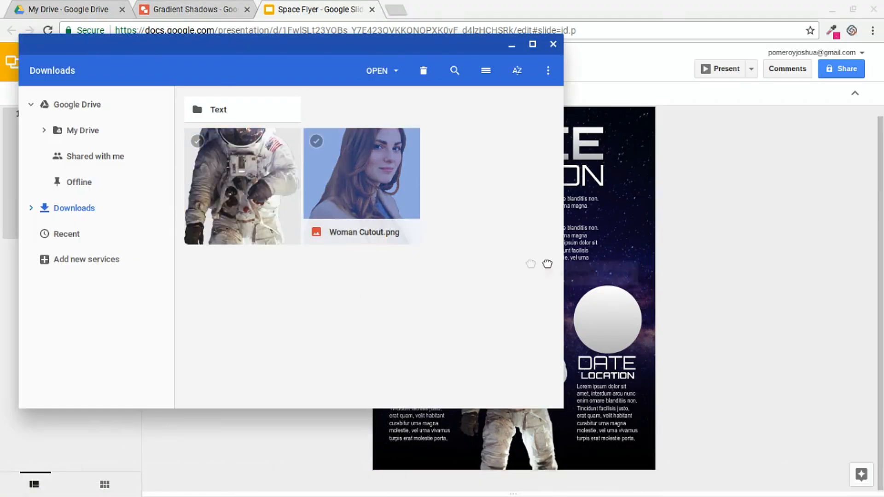
Step: Insert Woman Cutout.png into the flyer and position it over the circles
click(552, 45)
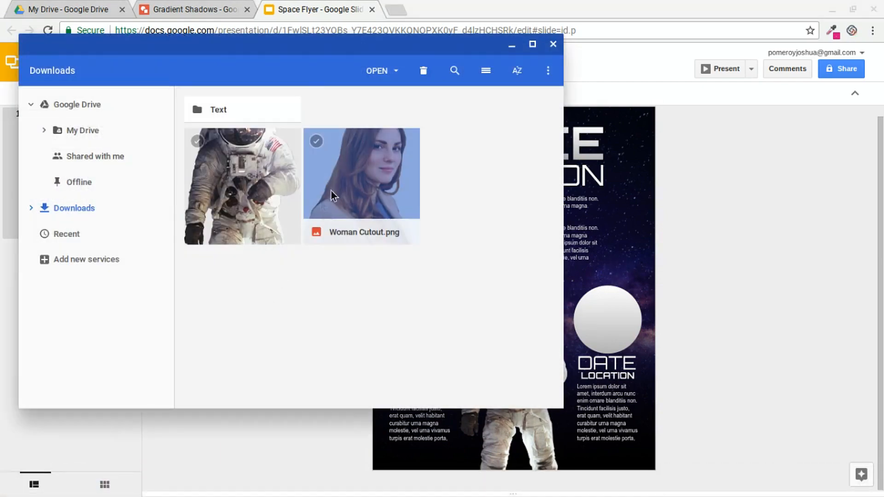
click(376, 71)
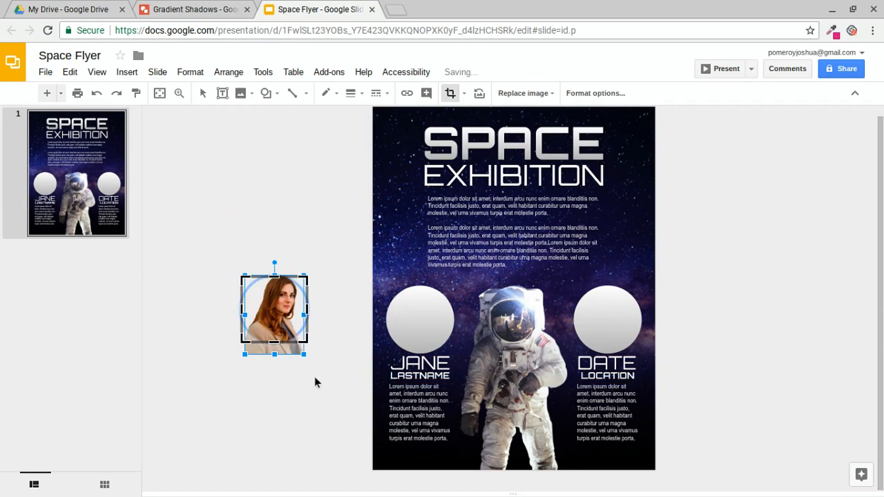
click(202, 93)
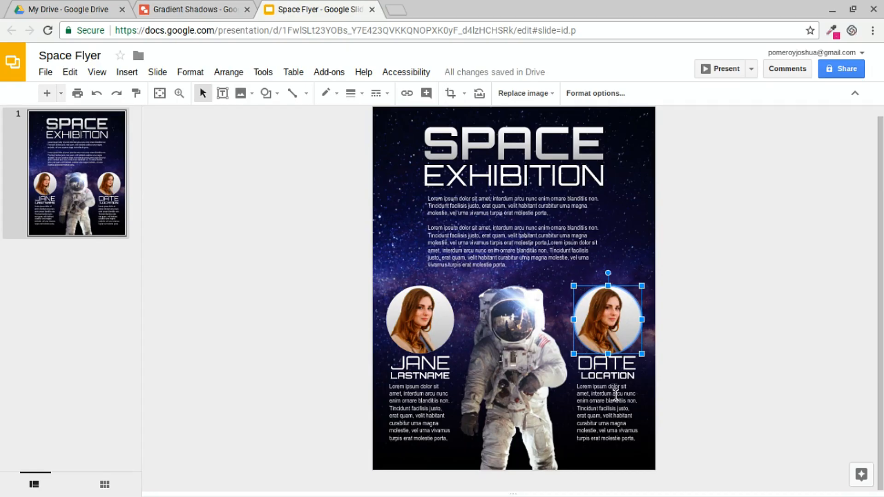
mouse_move(719, 285)
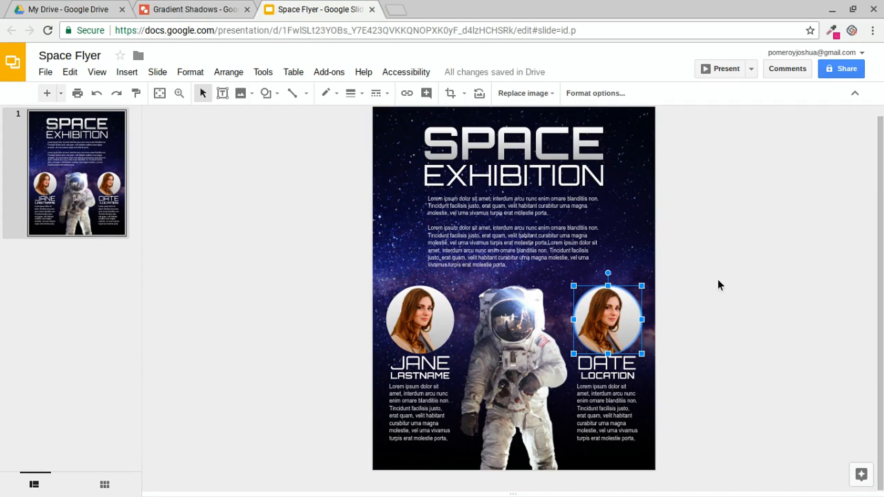
mouse_move(541, 94)
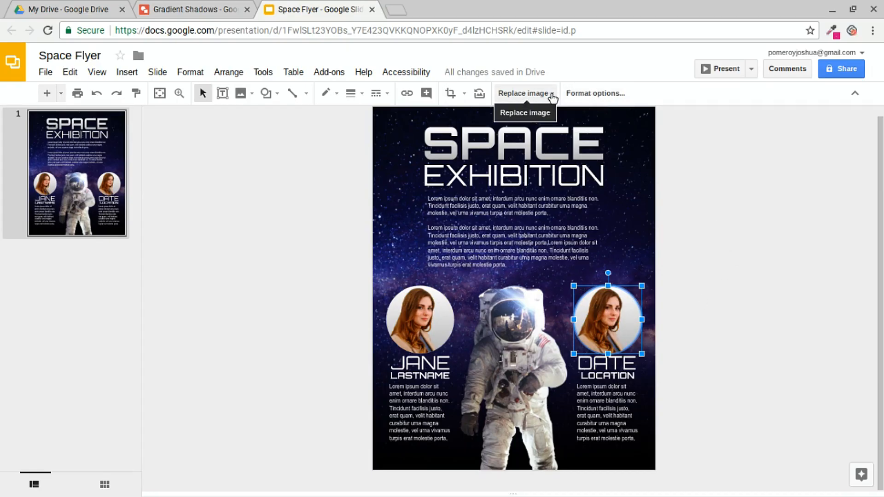
Step: Replace the right circle's portrait with a glowing planet from a web search for 'planet'
click(524, 93)
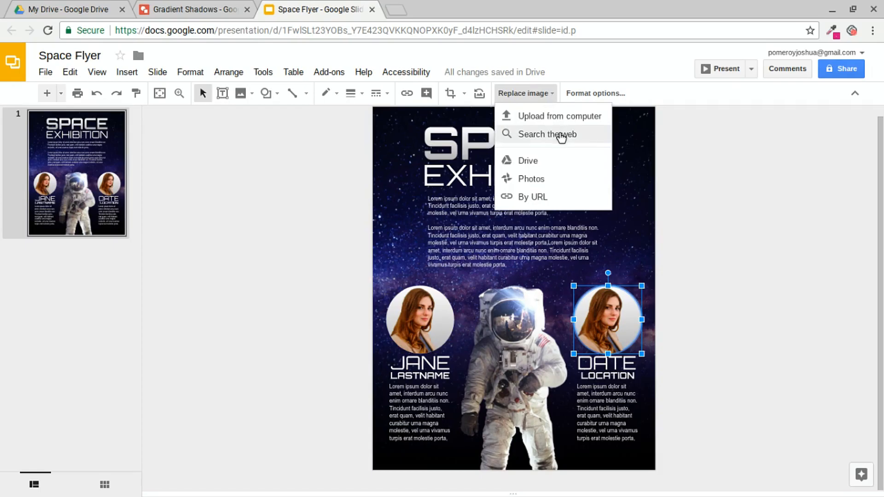
click(548, 134)
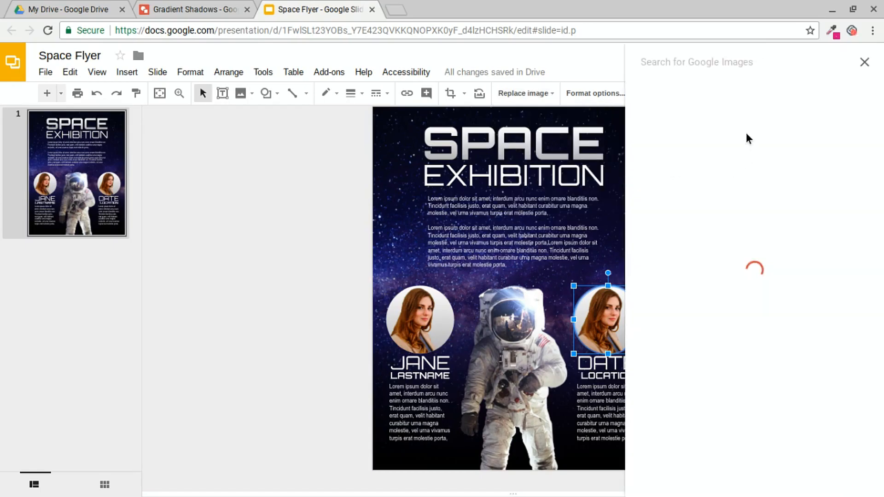
click(704, 62)
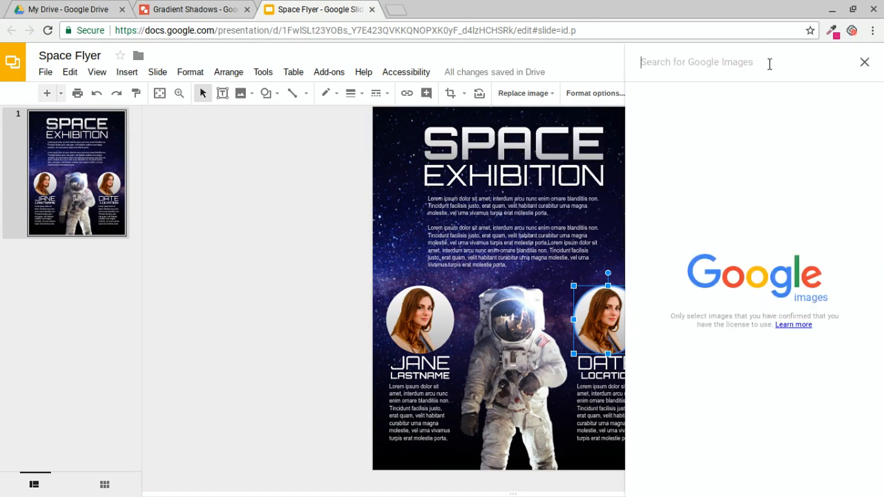
text(planet)
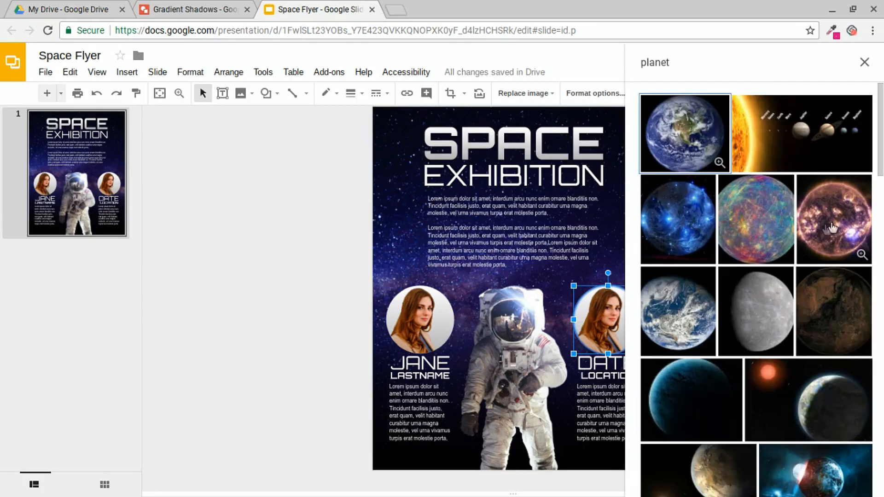
click(831, 224)
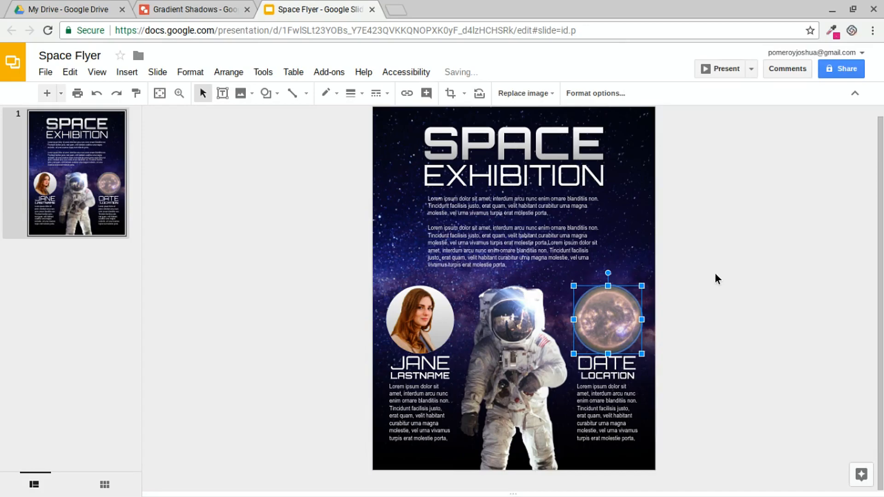
click(450, 93)
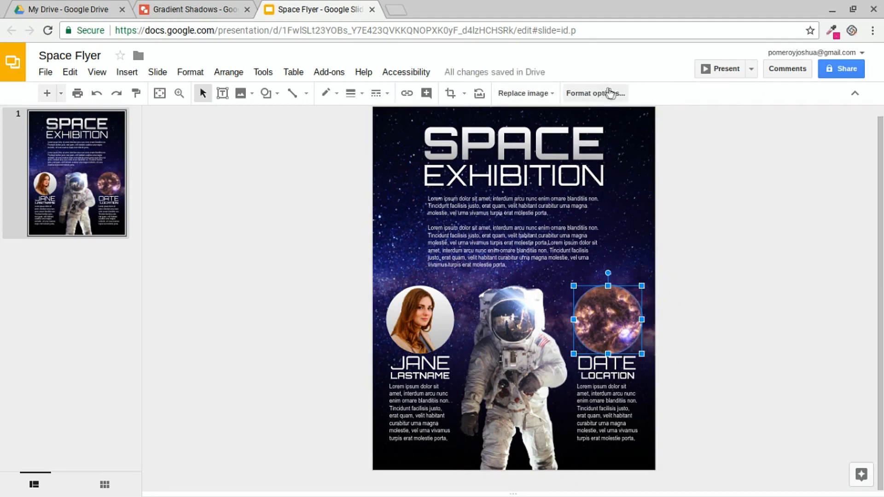
Step: Add a white drop shadow with a larger blur radius to the planet image
click(595, 93)
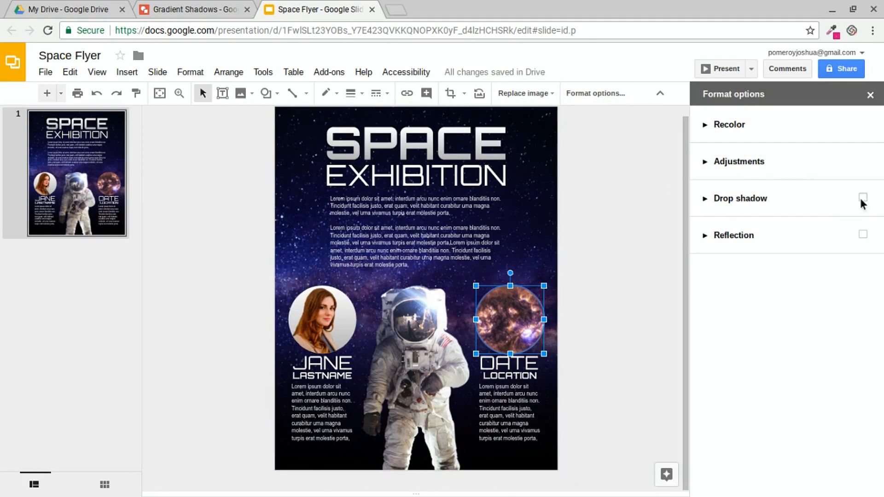
click(862, 197)
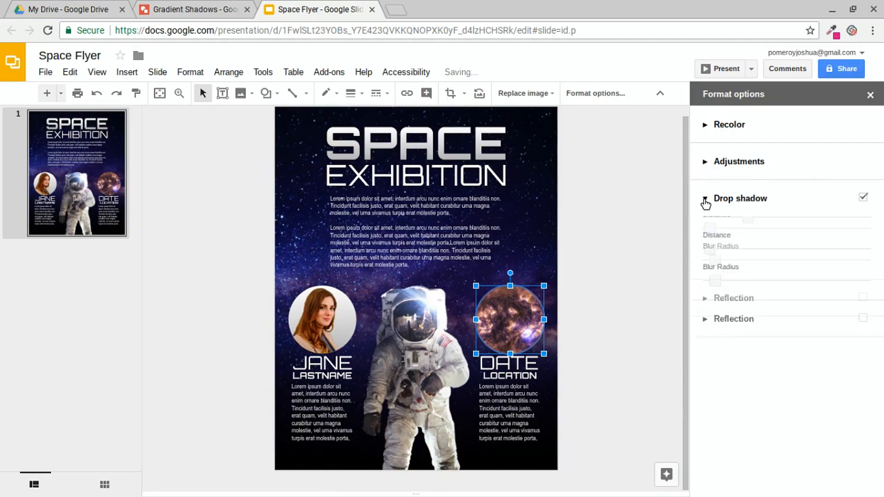
click(705, 200)
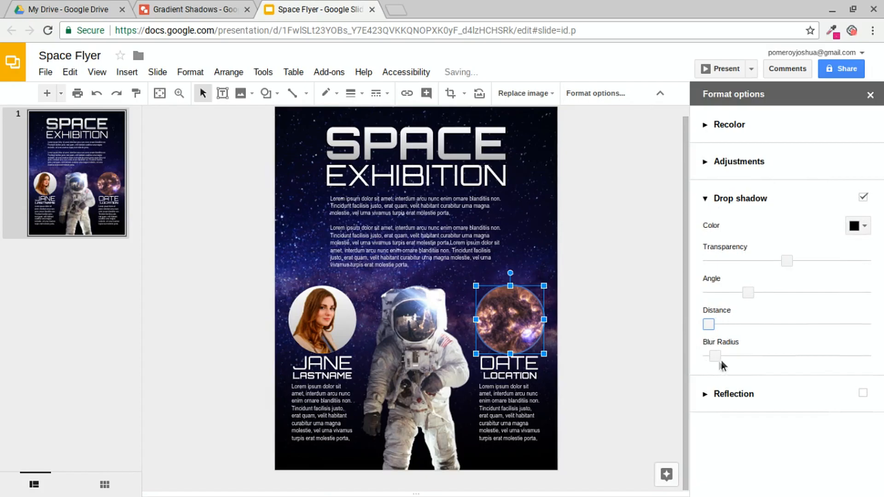
drag(714, 355, 772, 356)
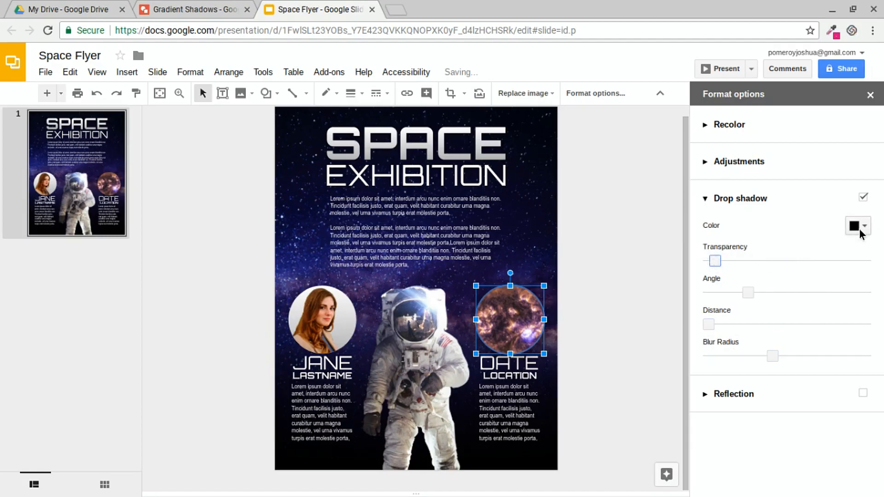
click(854, 225)
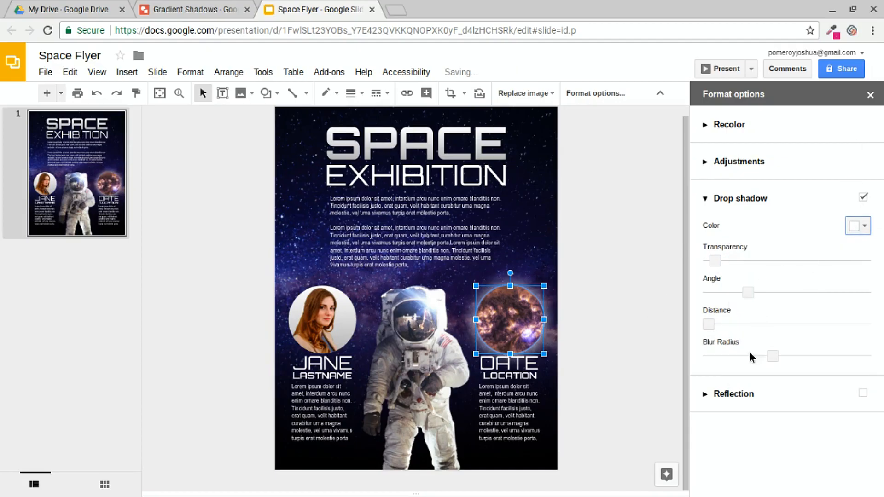
click(870, 94)
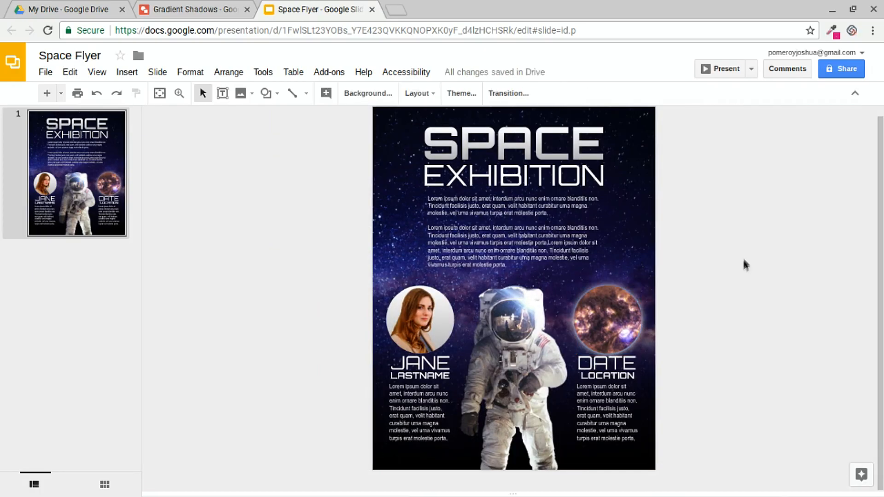
Step: Nudge the JANE and DATE name-and-text columns slightly lower
click(612, 416)
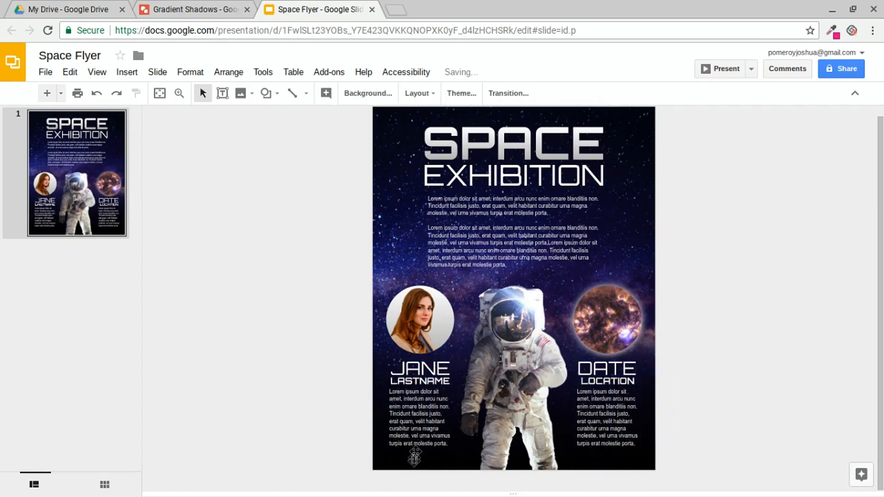
mouse_move(354, 291)
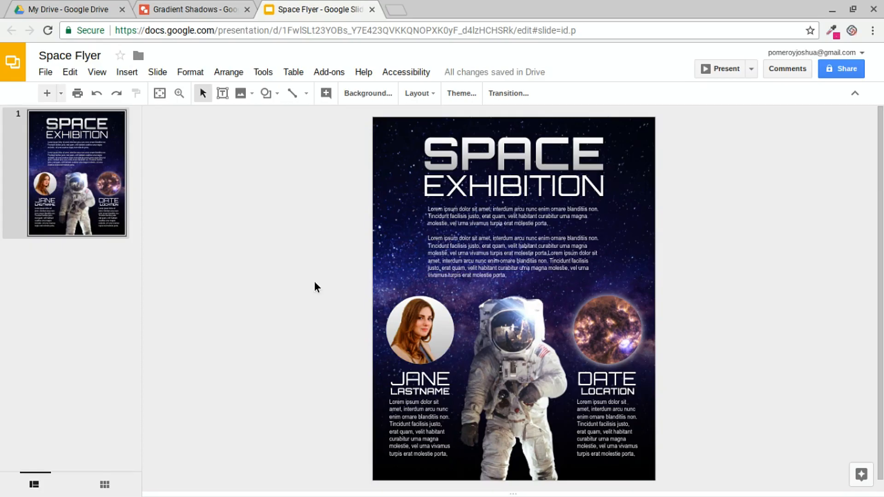
mouse_move(850, 29)
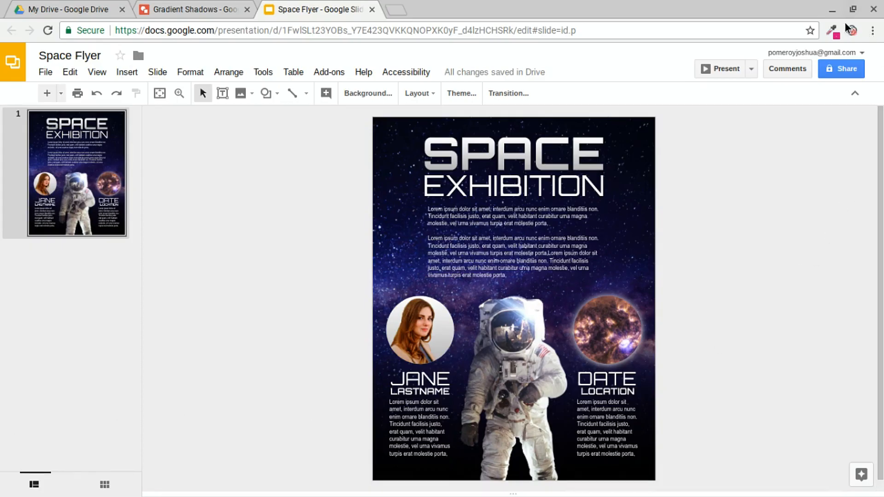